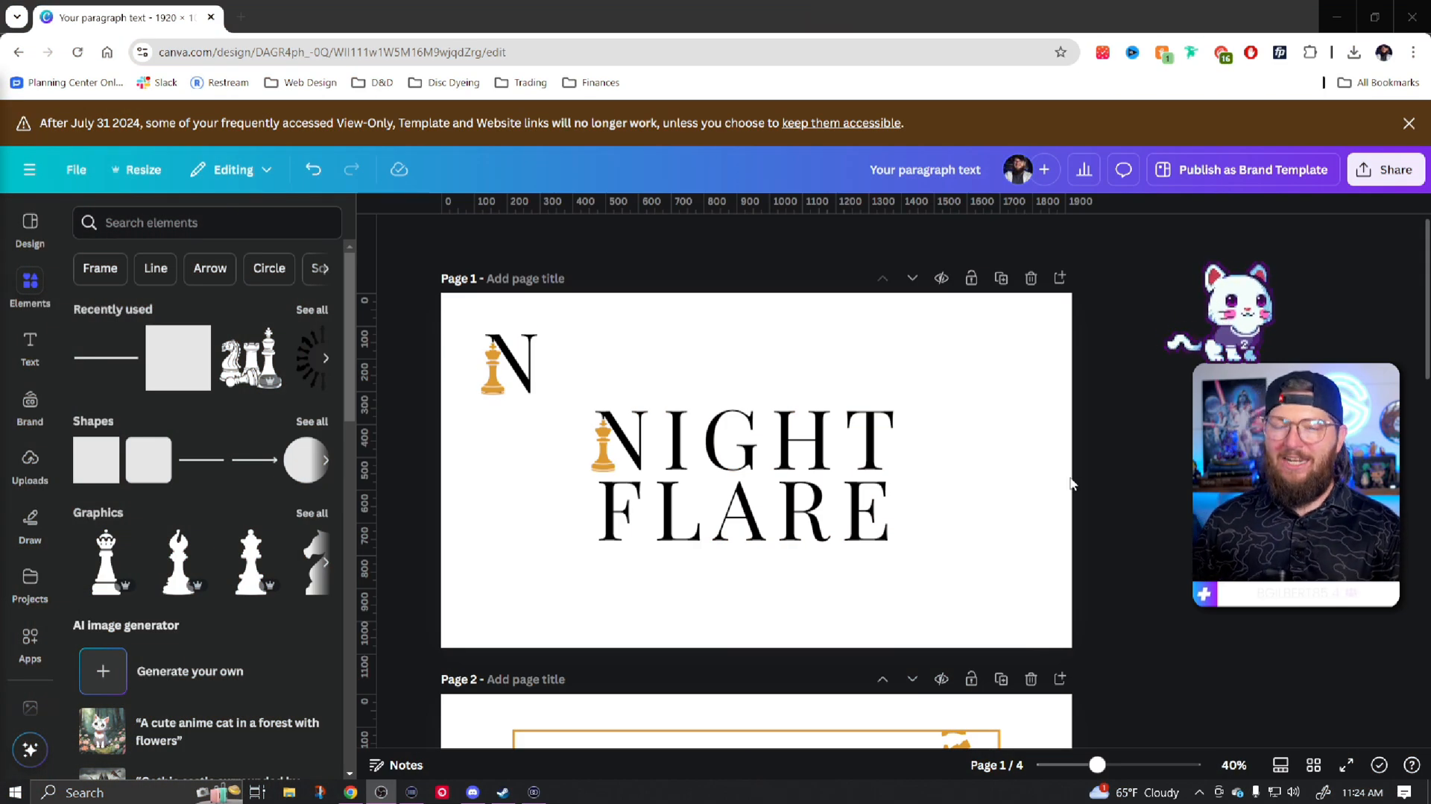
Move from the chess-piece NIGHTFLARE wordmark on page 1 toward the gold overlay page
left_click(622, 435)
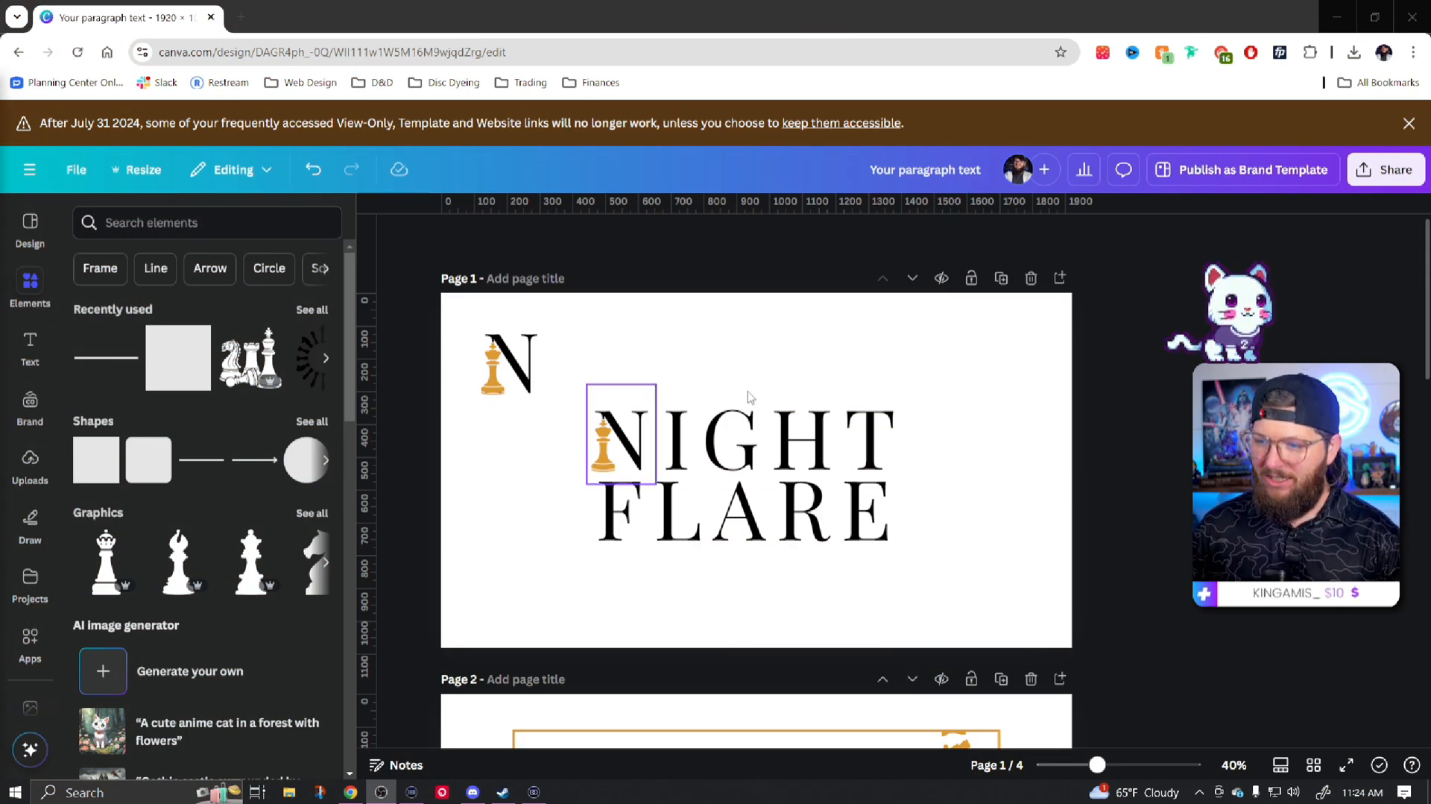
left_click(466, 319)
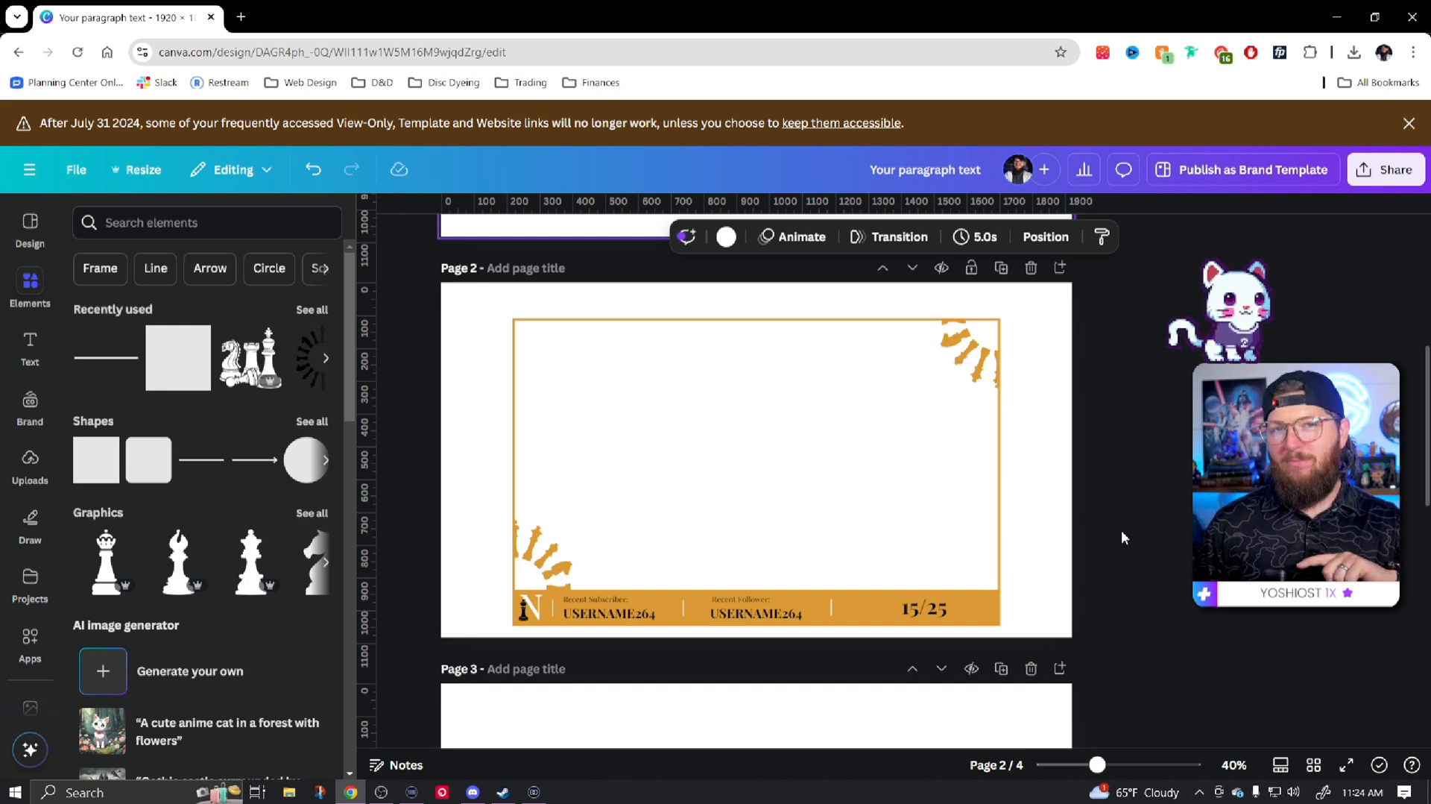
mouse_move(1091, 534)
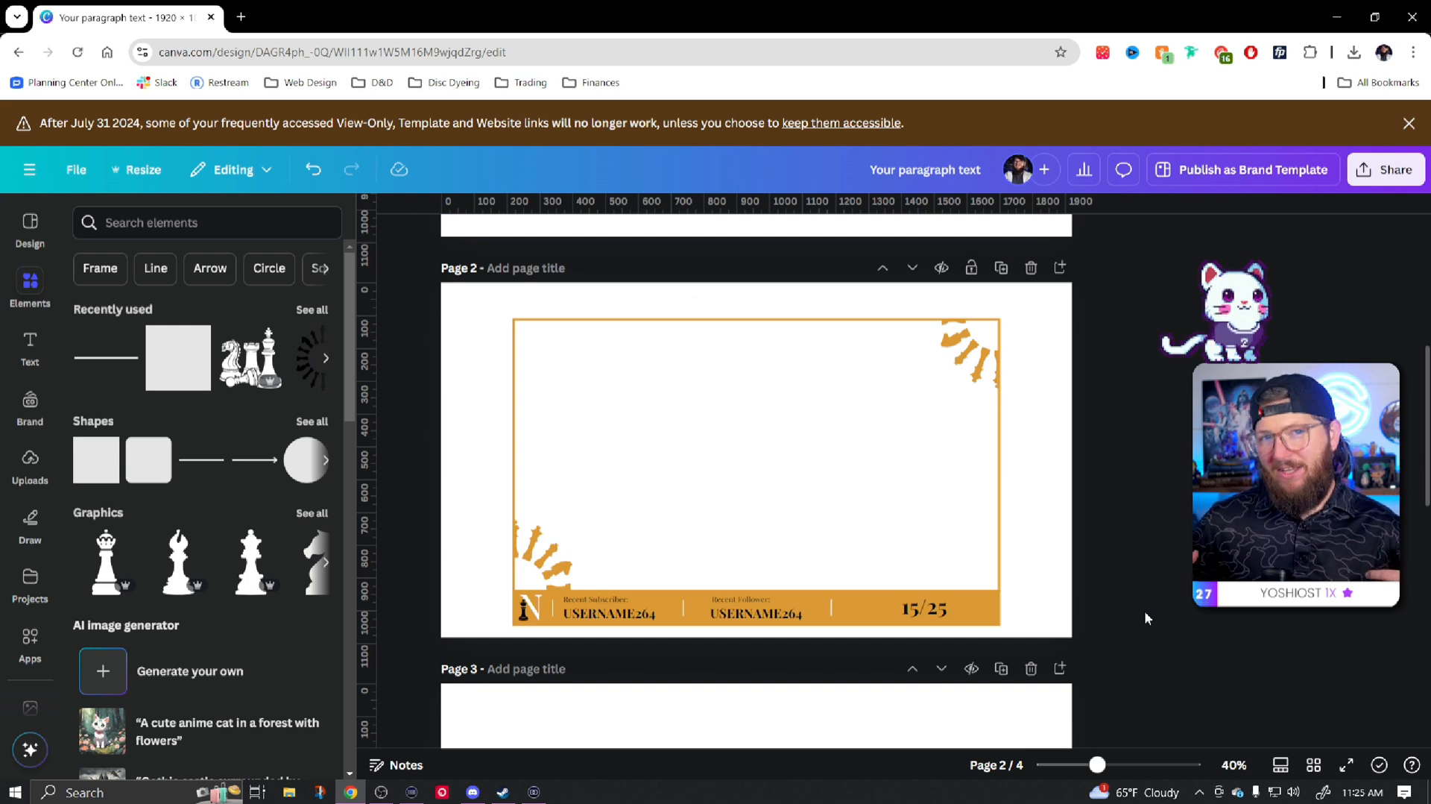
mouse_move(1003, 510)
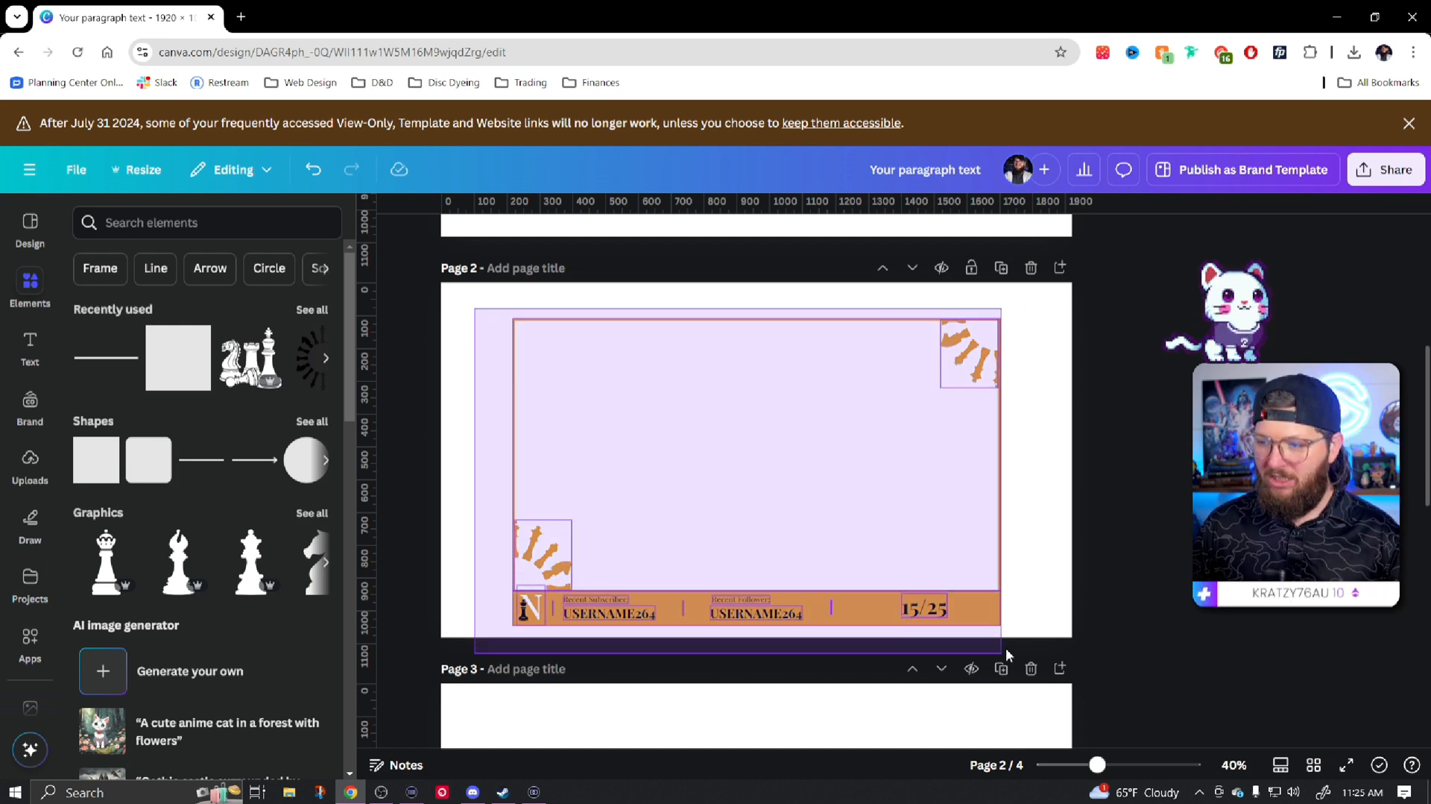
Replace the blank page 3 with a duplicate of the gold overlay frame page
left_click(1059, 493)
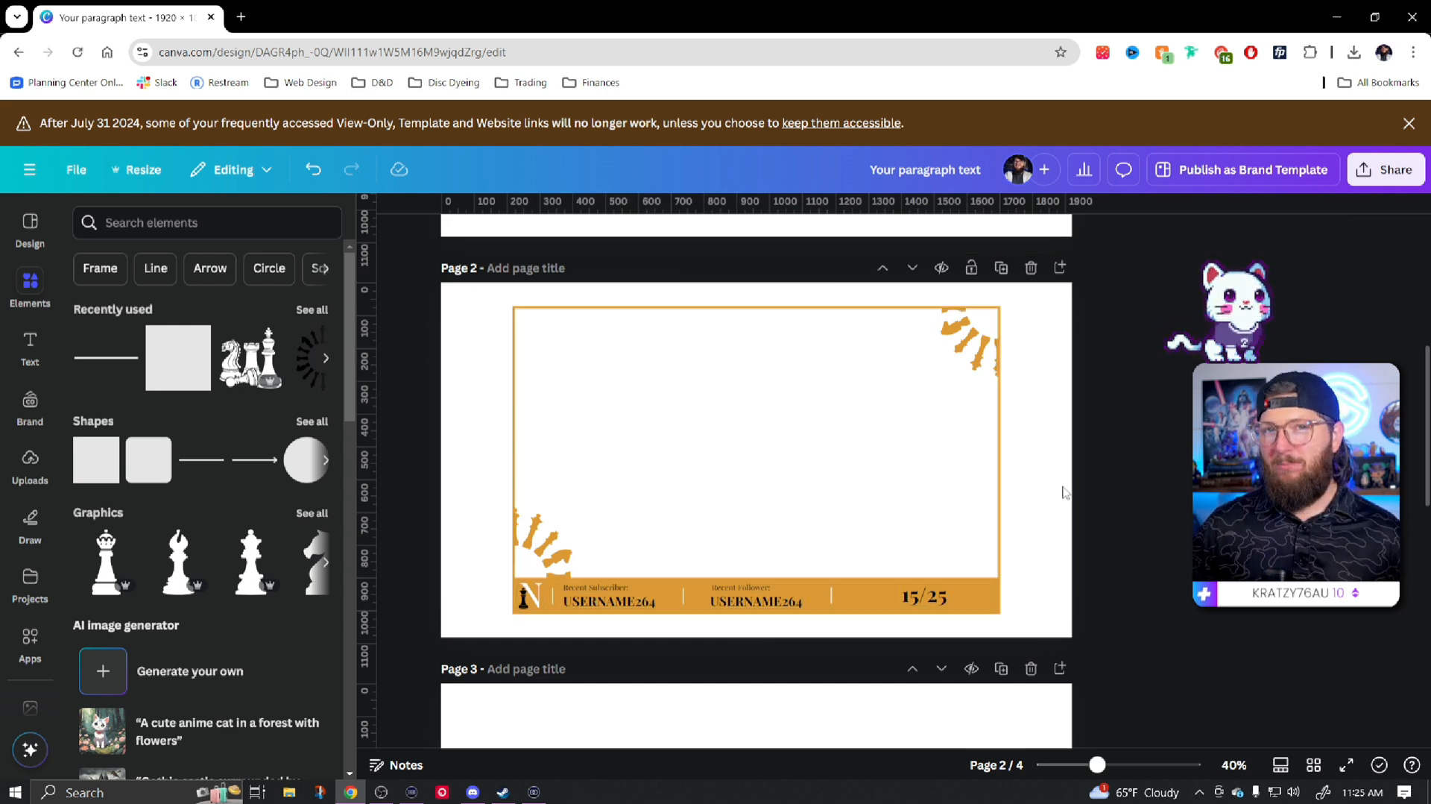
mouse_move(500, 339)
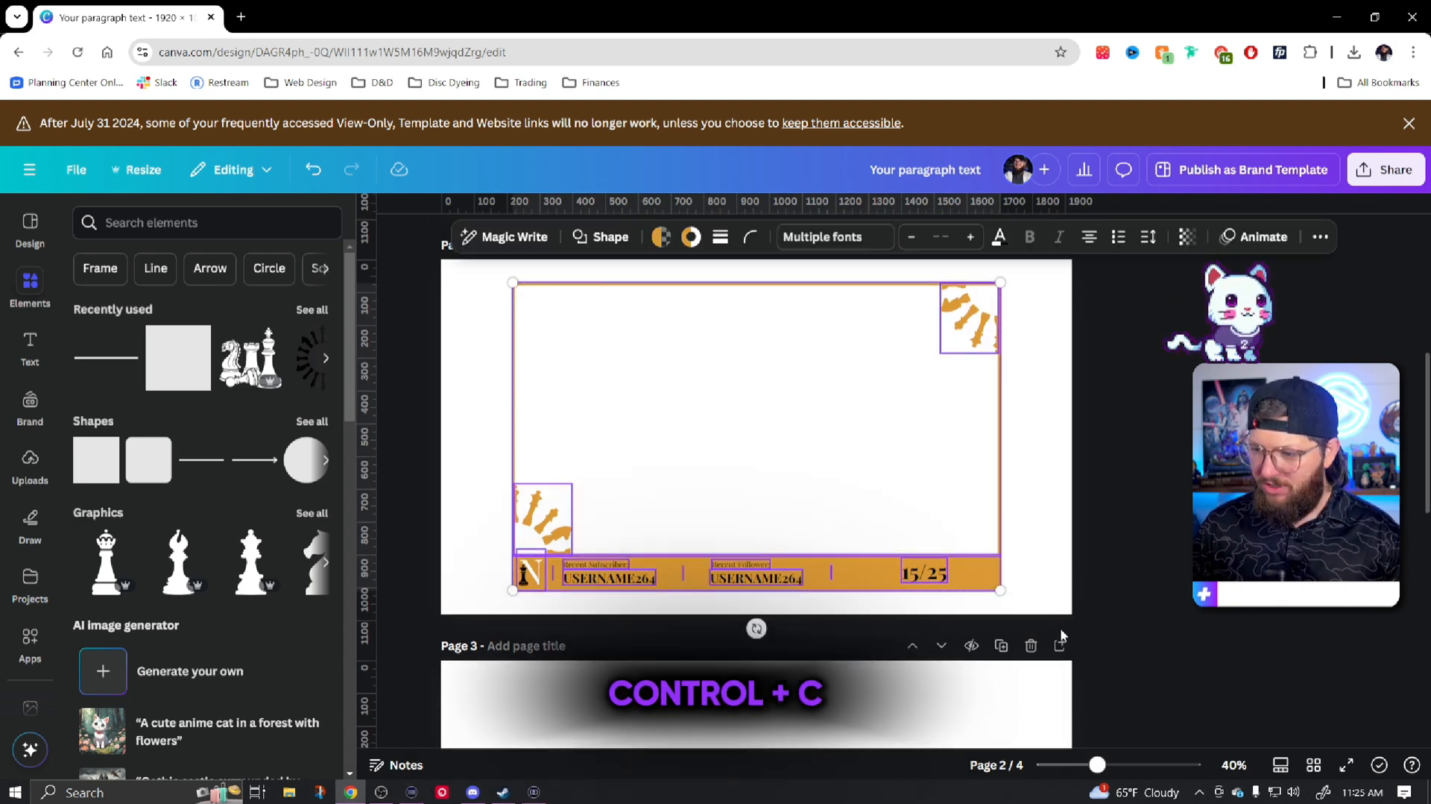
scroll("down", 3)
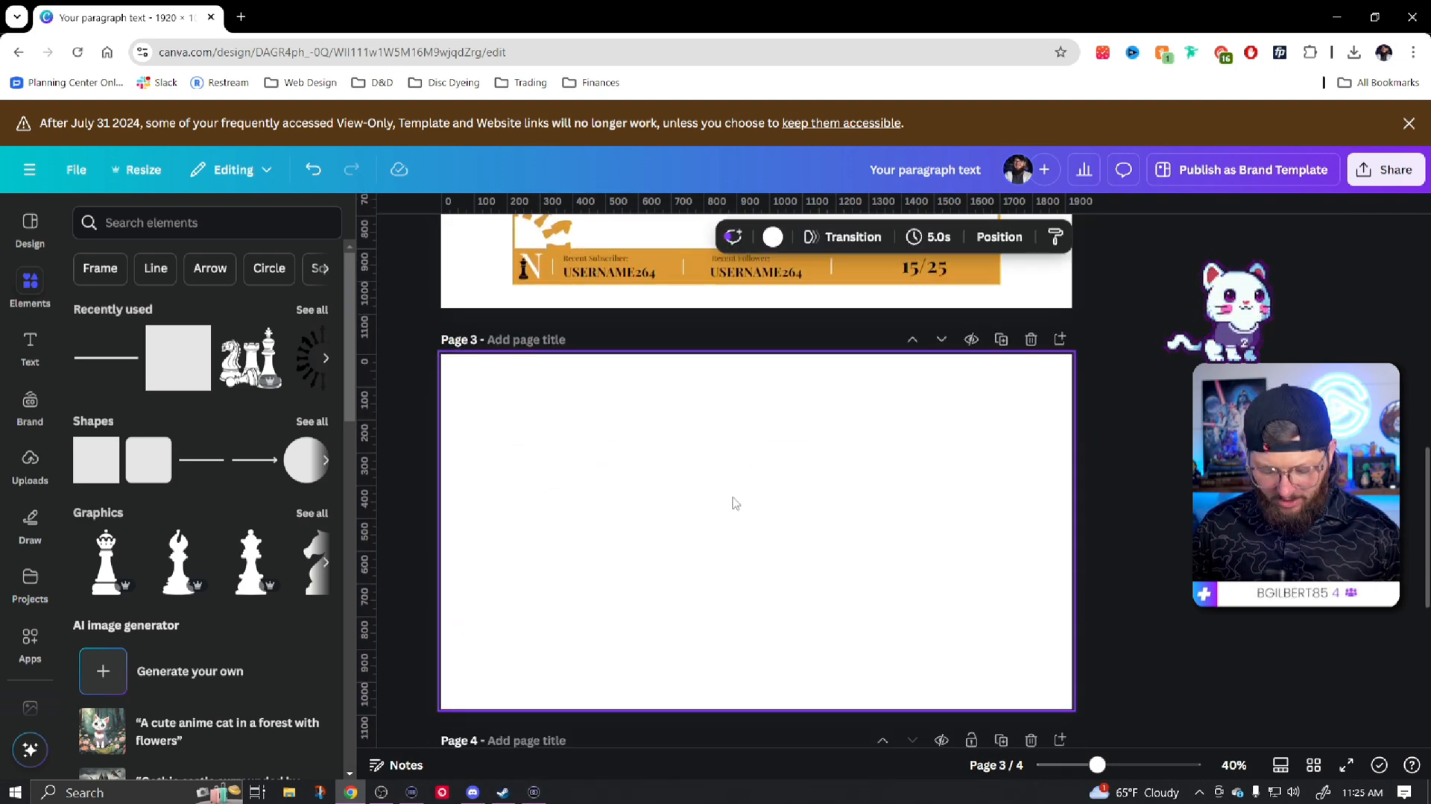
key("ctrl+v")
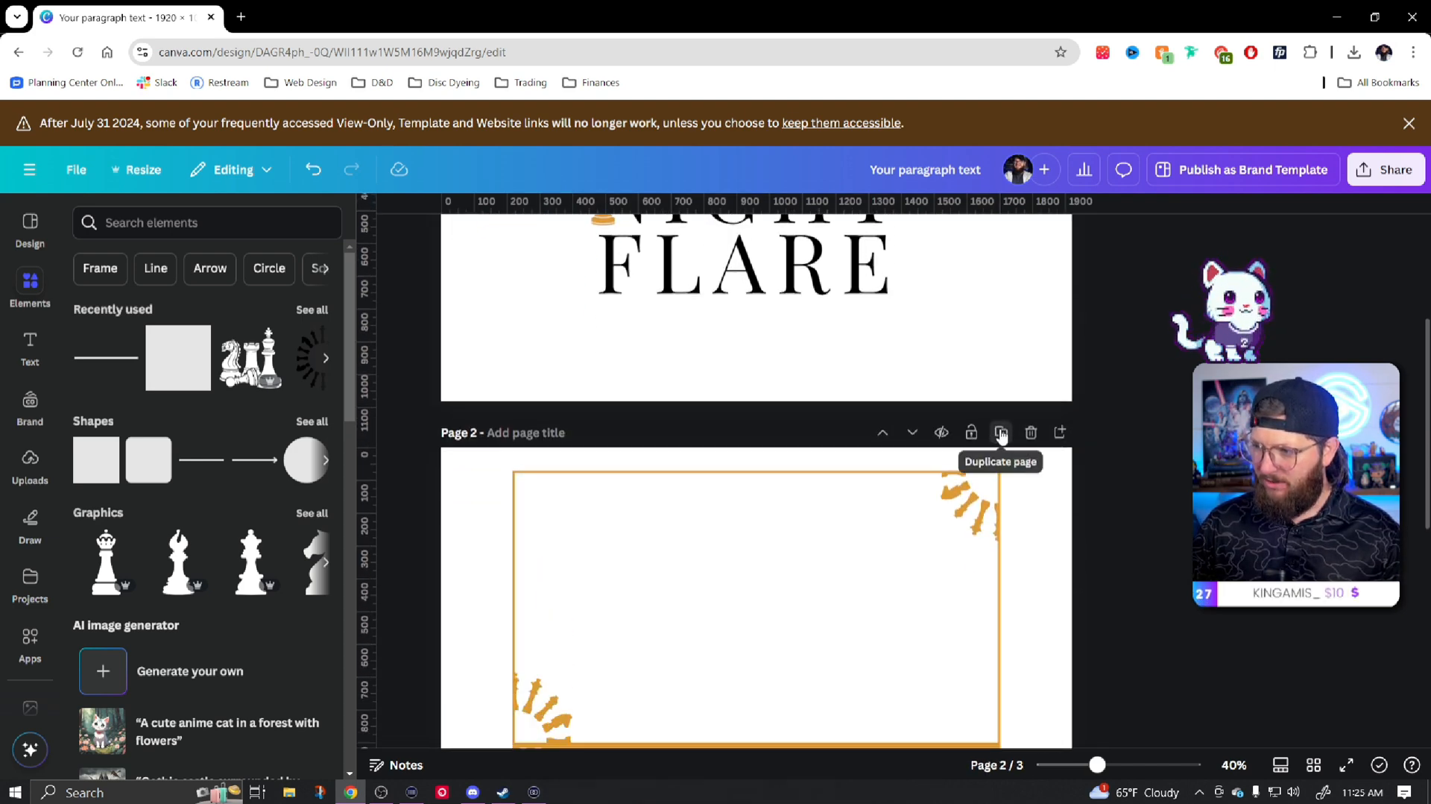
left_click(1000, 432)
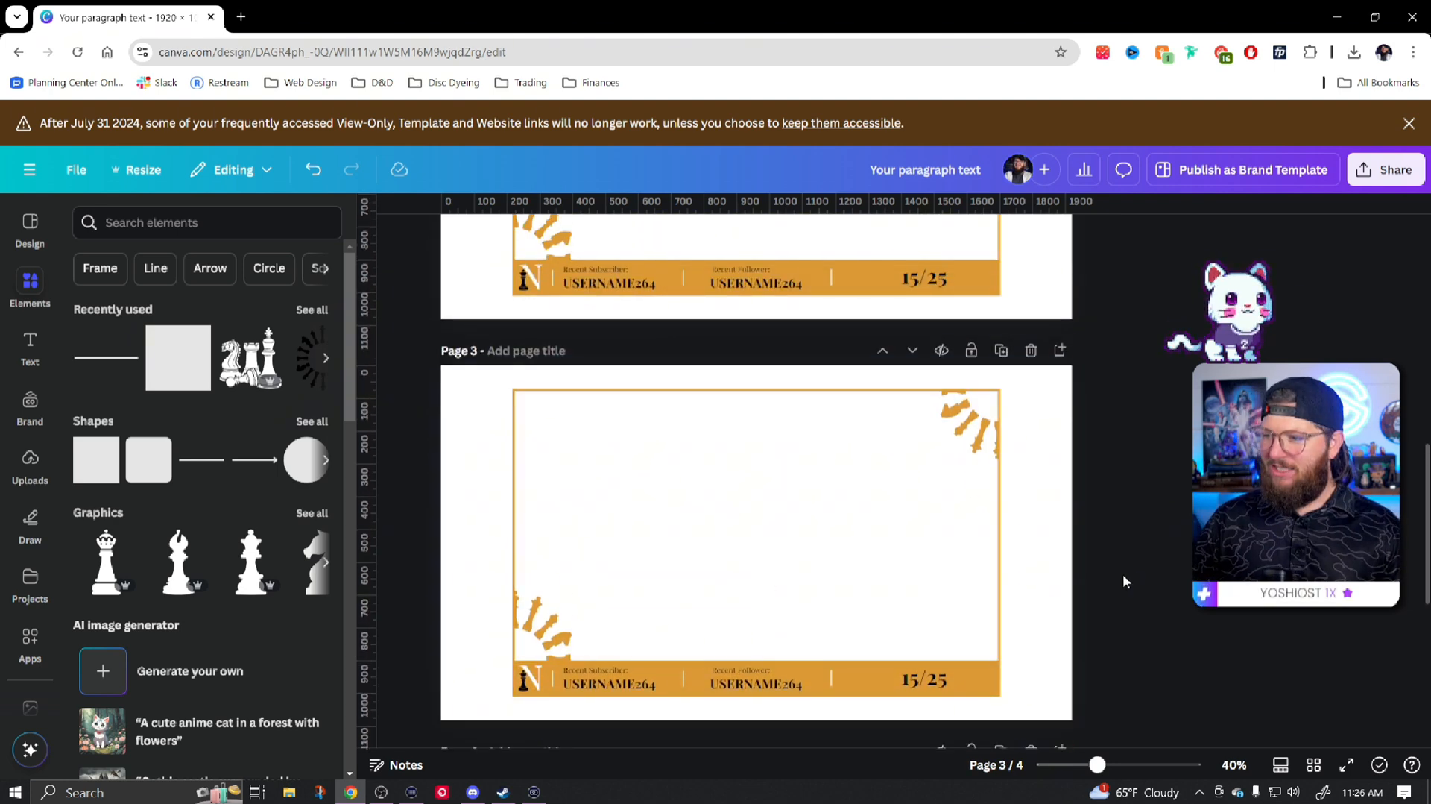
Stretch page 3's frame to 1920×1080 and fill it with a stock streamer-at-desk photo
left_click(756, 525)
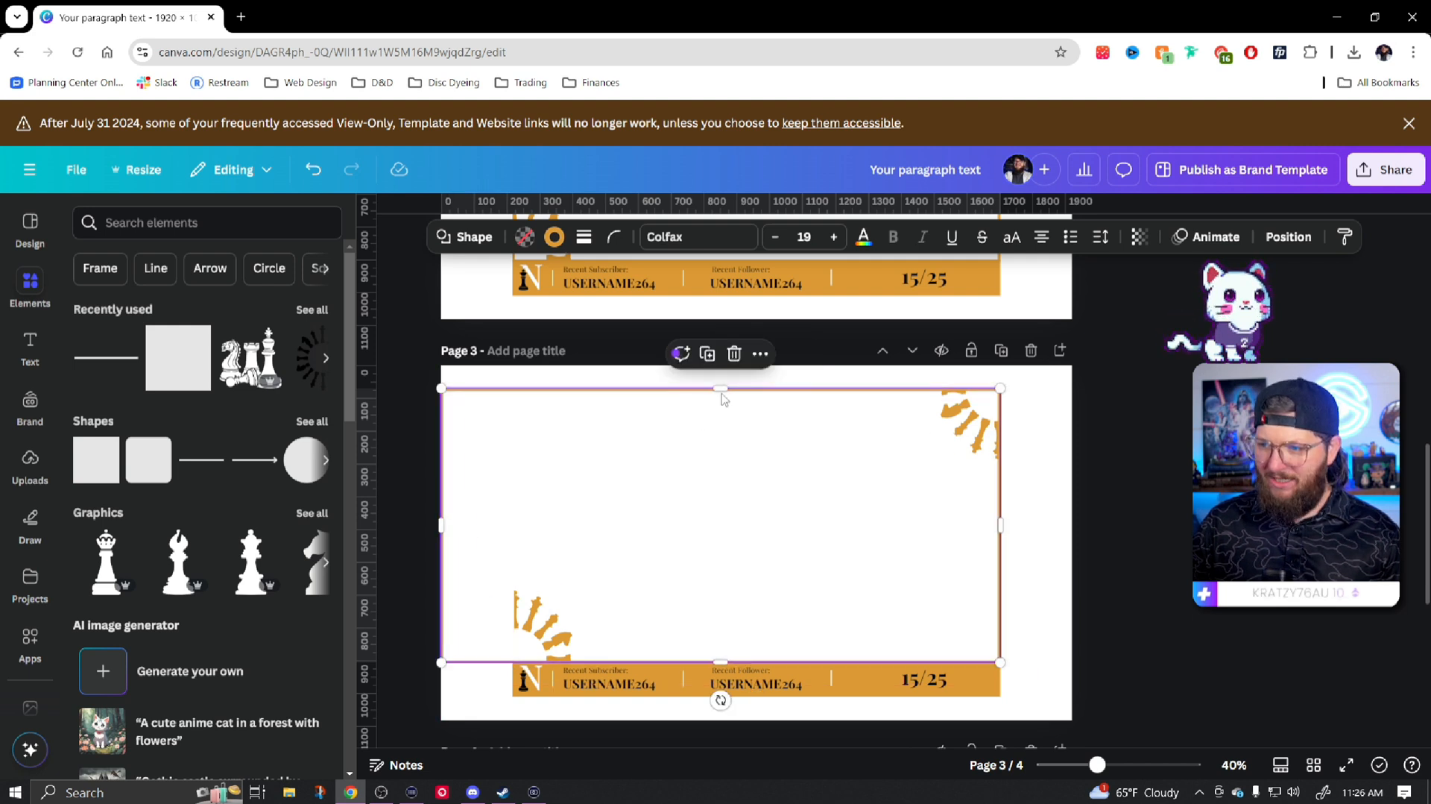
left_click_drag(999, 525, 1064, 525)
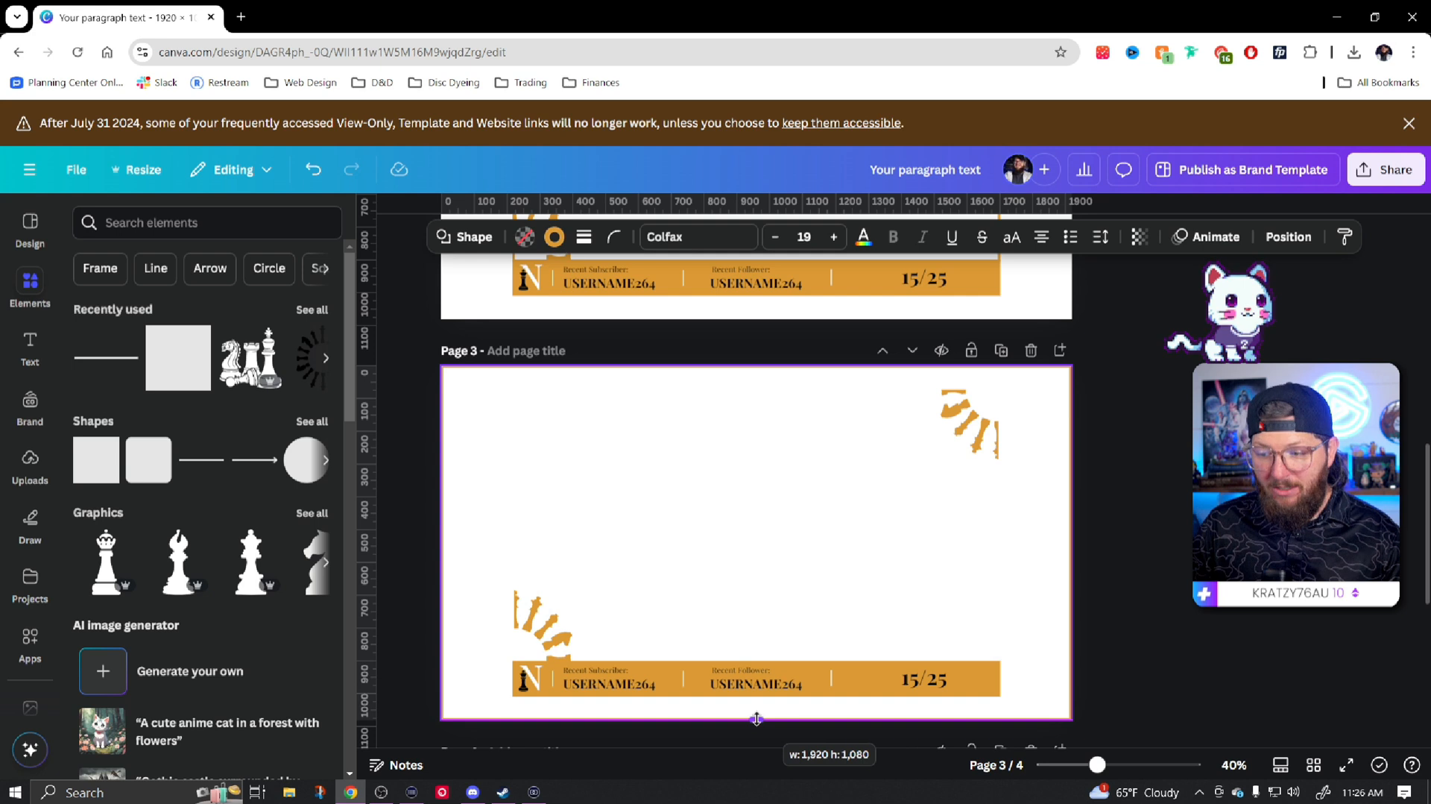
left_click(756, 539)
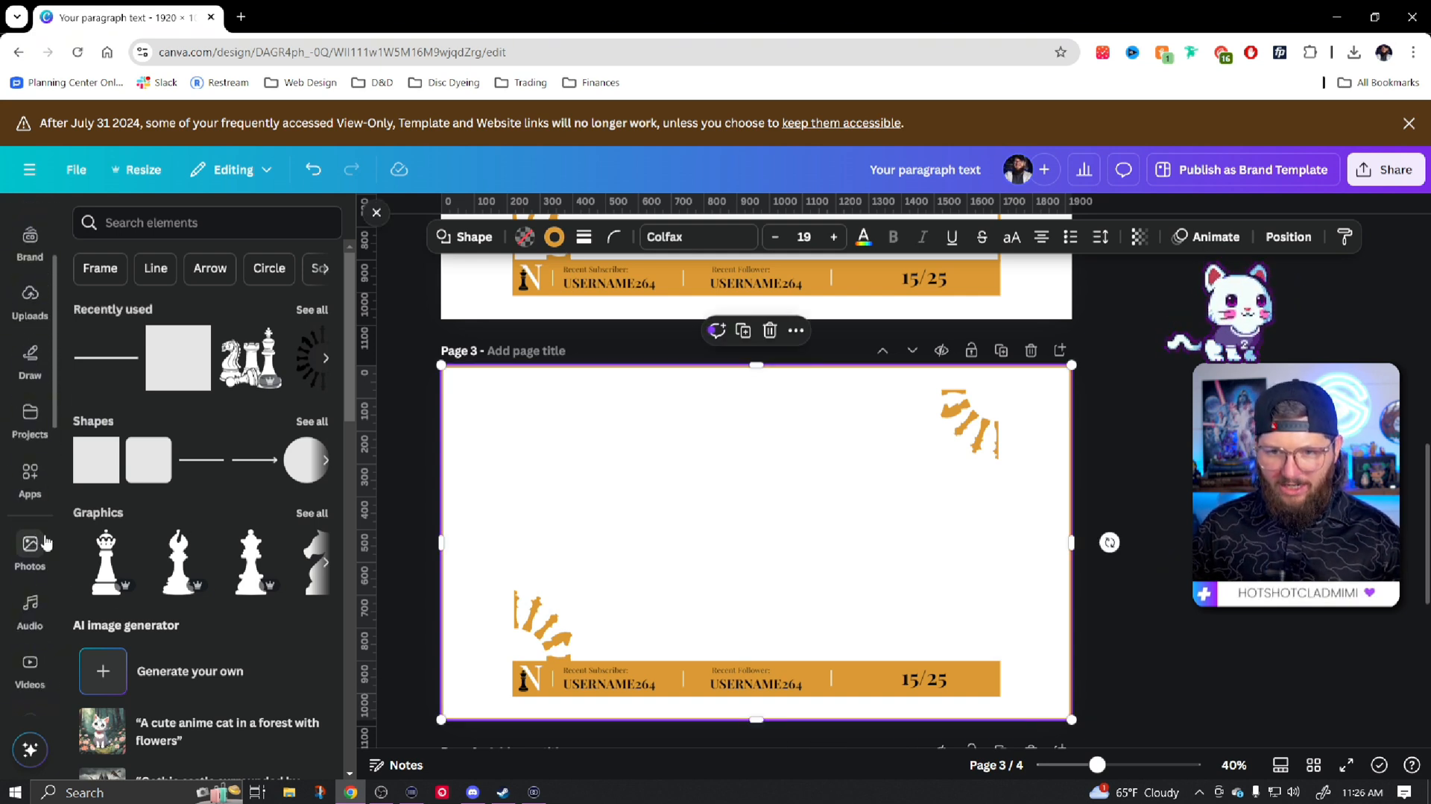
left_click(30, 550)
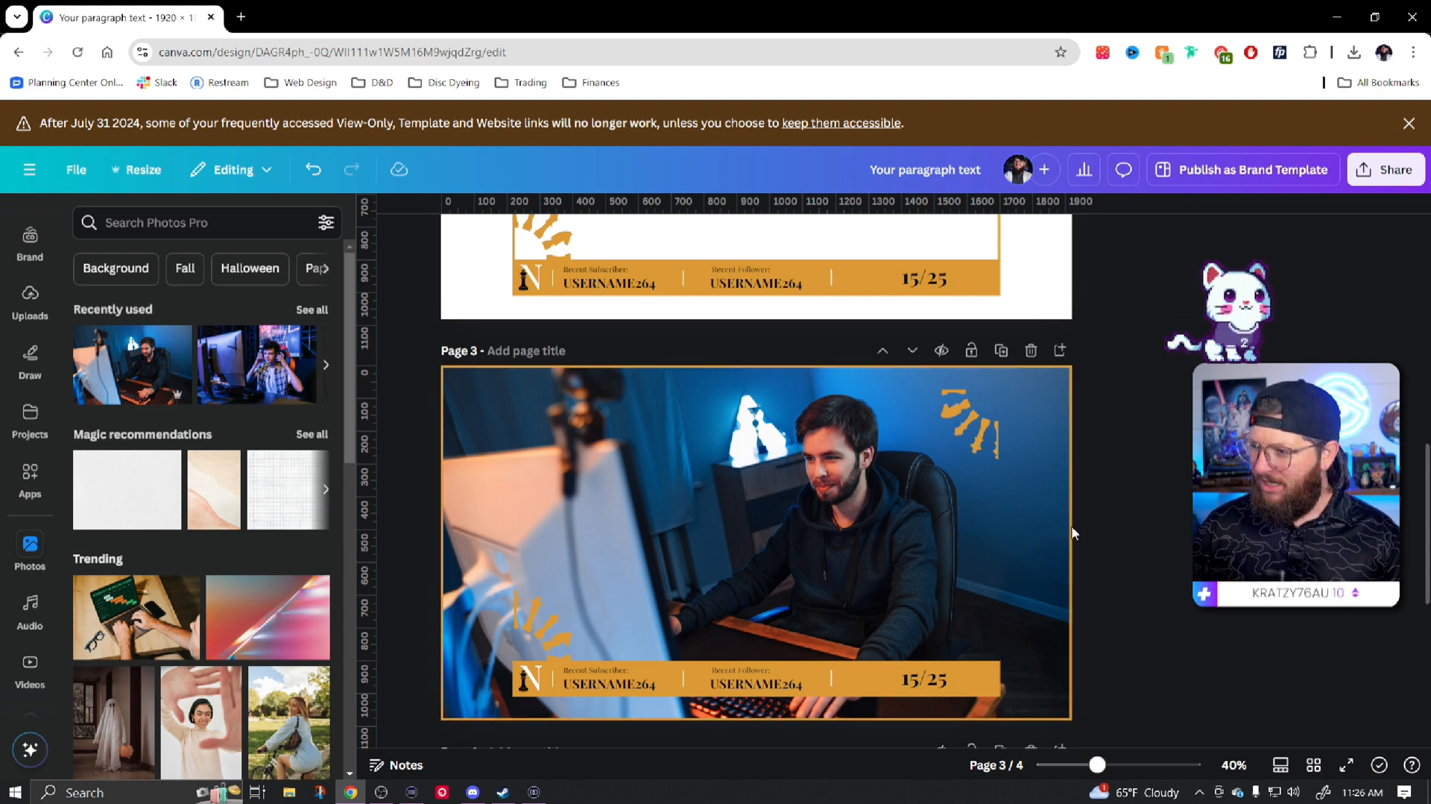
Move the two sunburst graphics into the top-right and bottom-left page corners
left_click(963, 412)
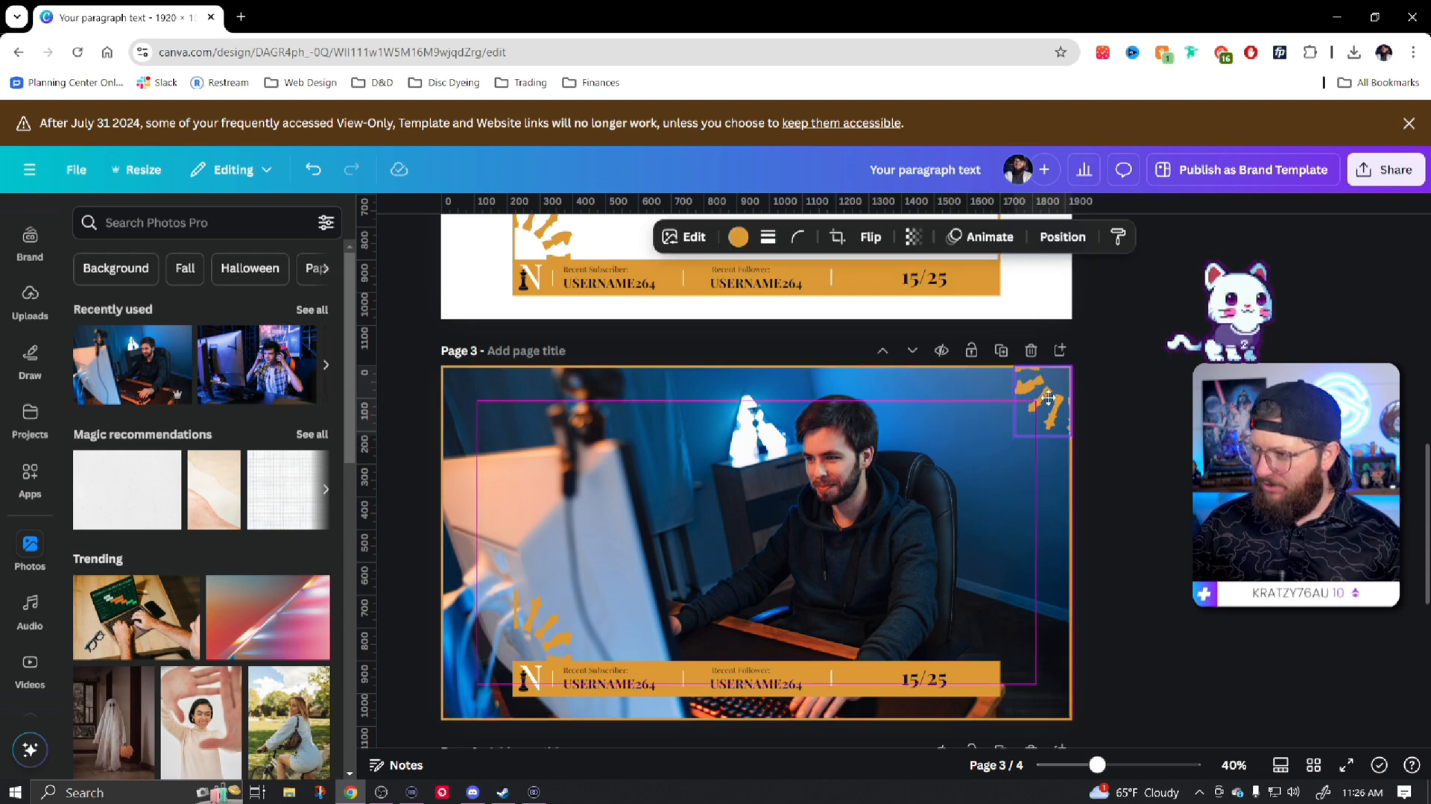
left_click_drag(1045, 402, 542, 627)
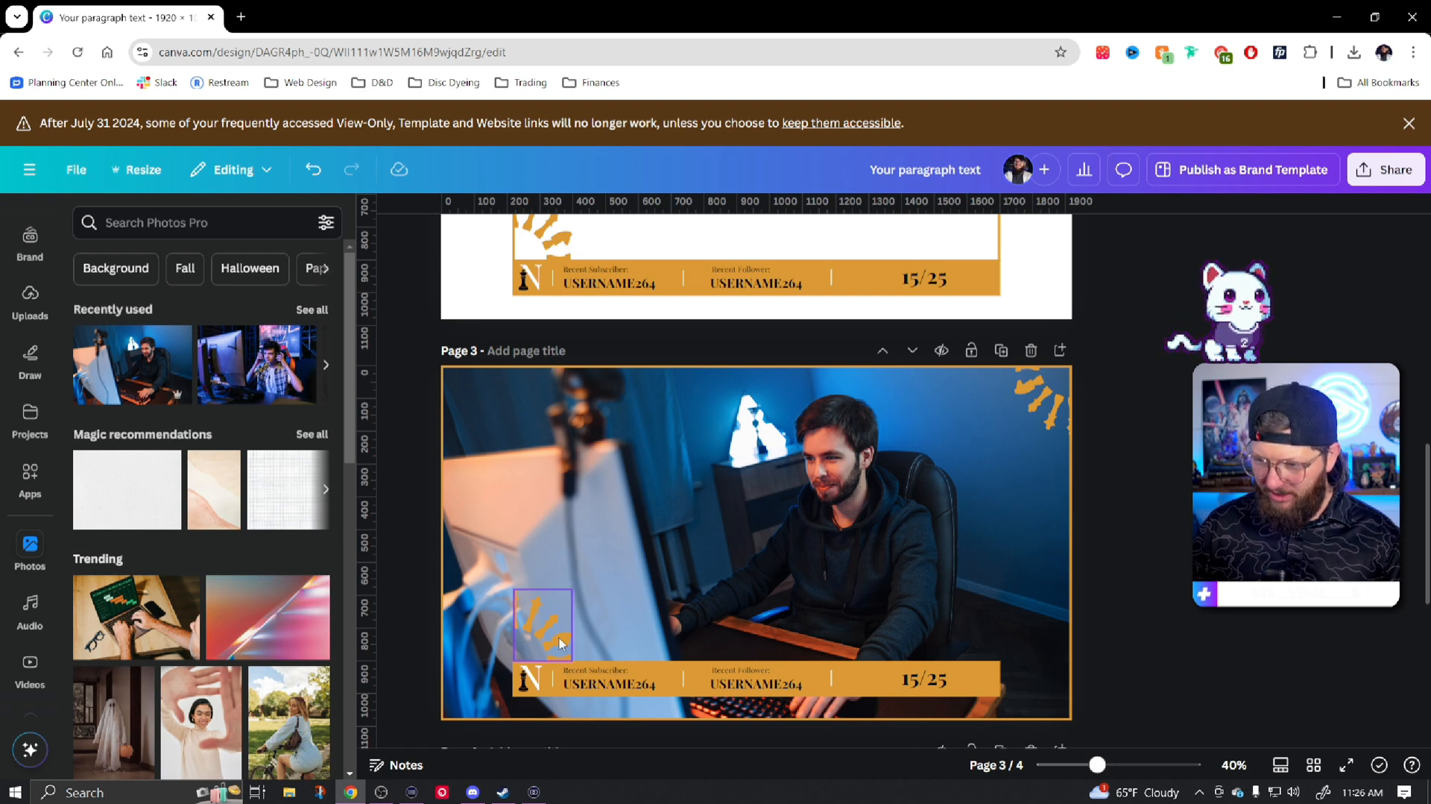
left_click_drag(543, 626, 470, 685)
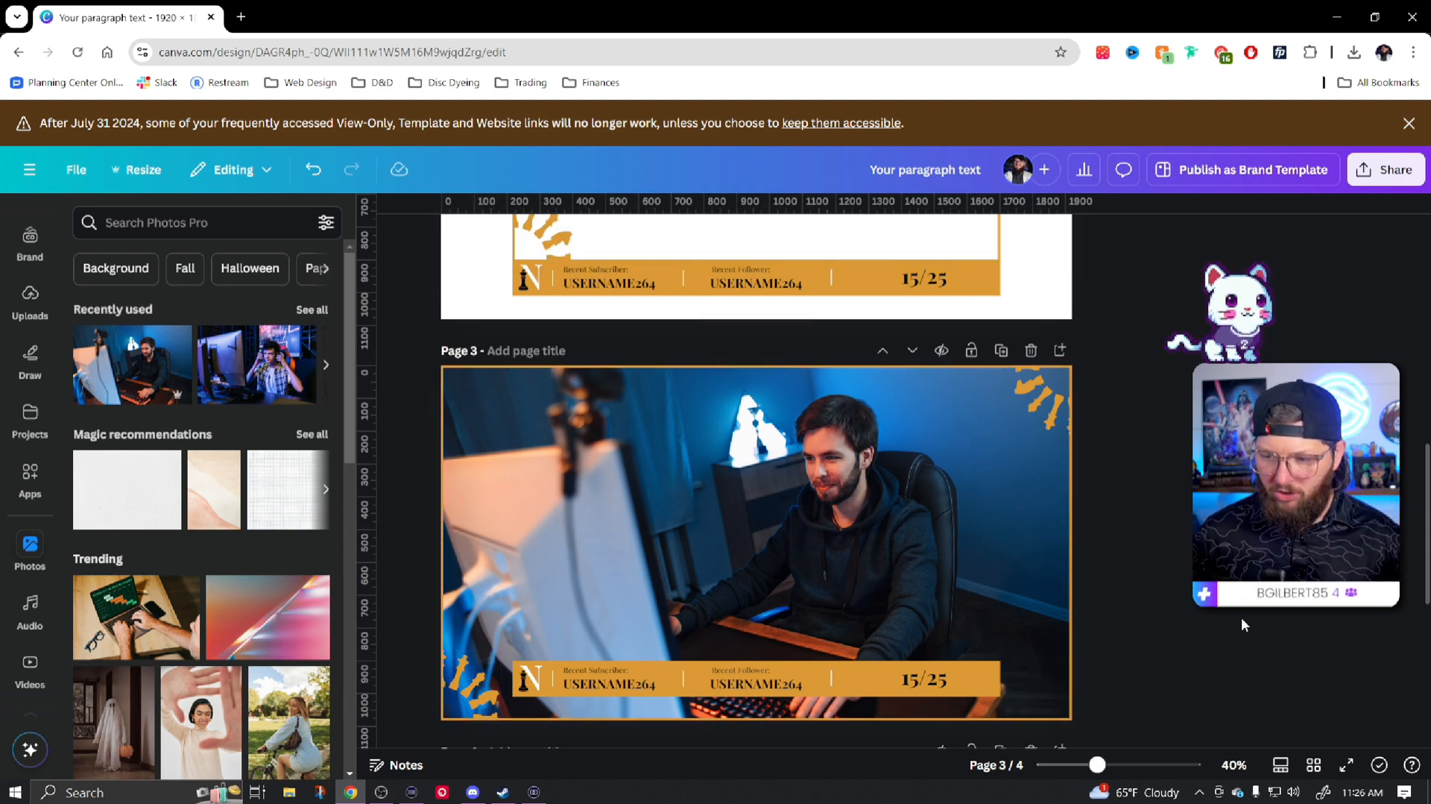
Pull the N logo off the gold bar, shrink it and place it in the bottom-left corner
left_click(530, 679)
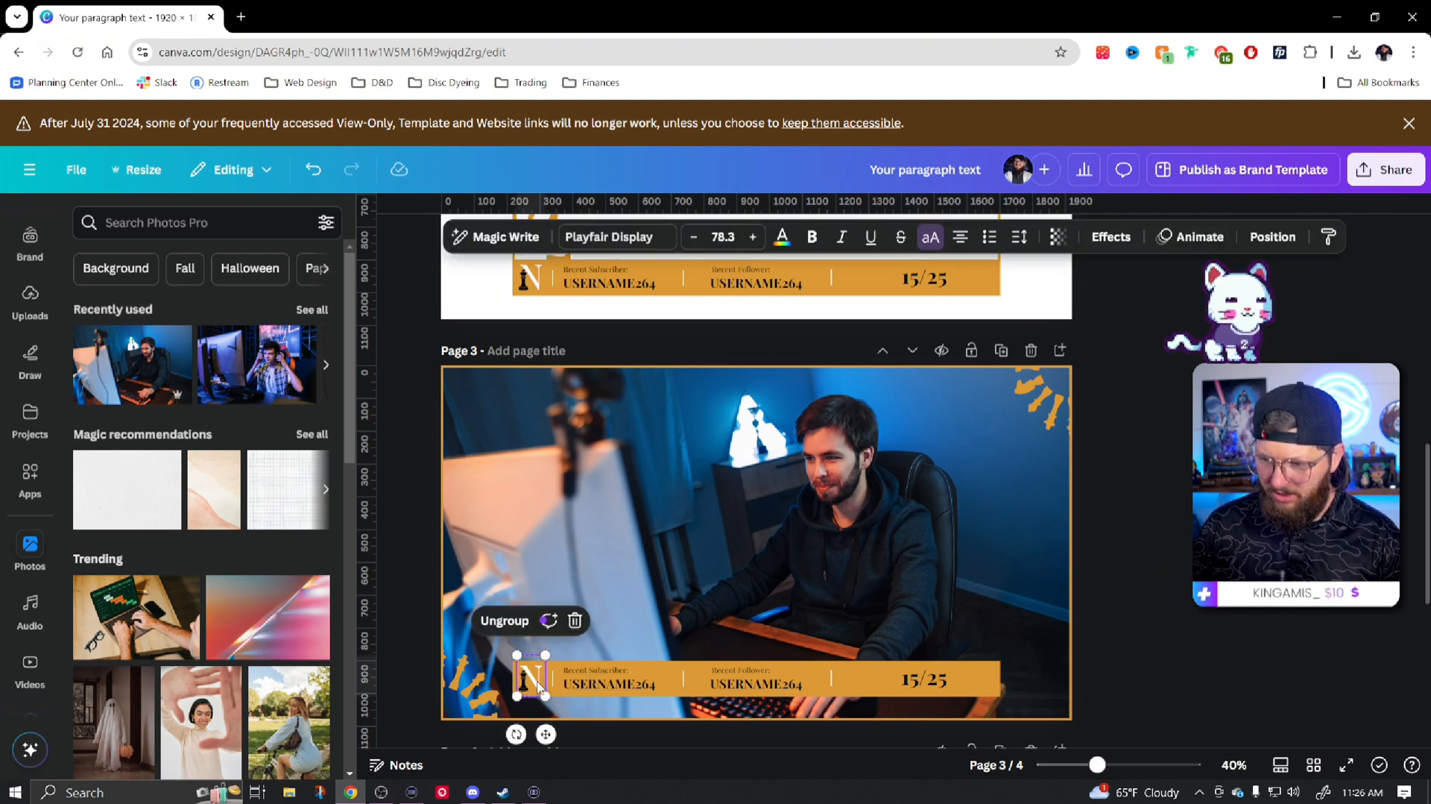
left_click_drag(529, 675, 513, 558)
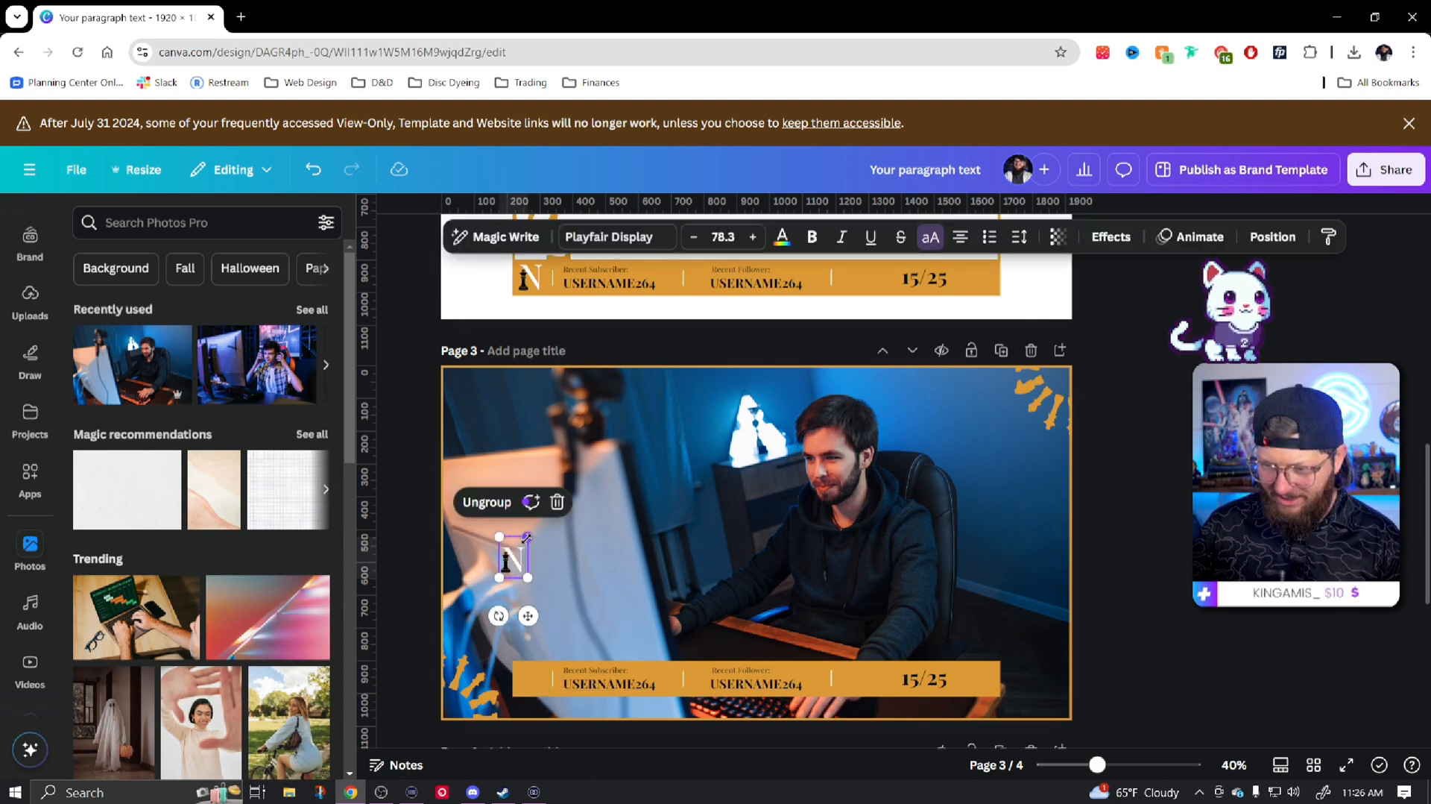
left_click_drag(511, 558, 452, 703)
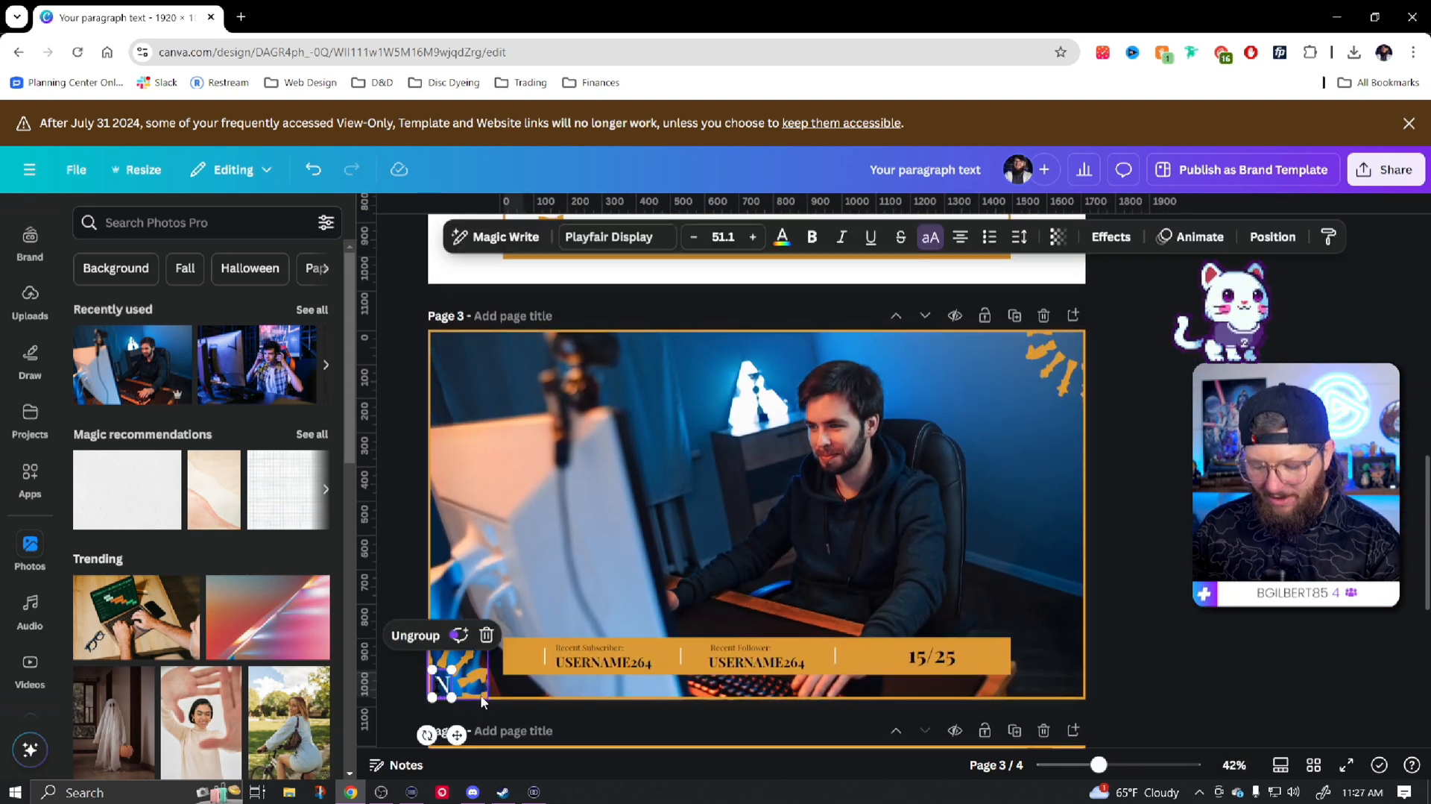
scroll("down", 3)
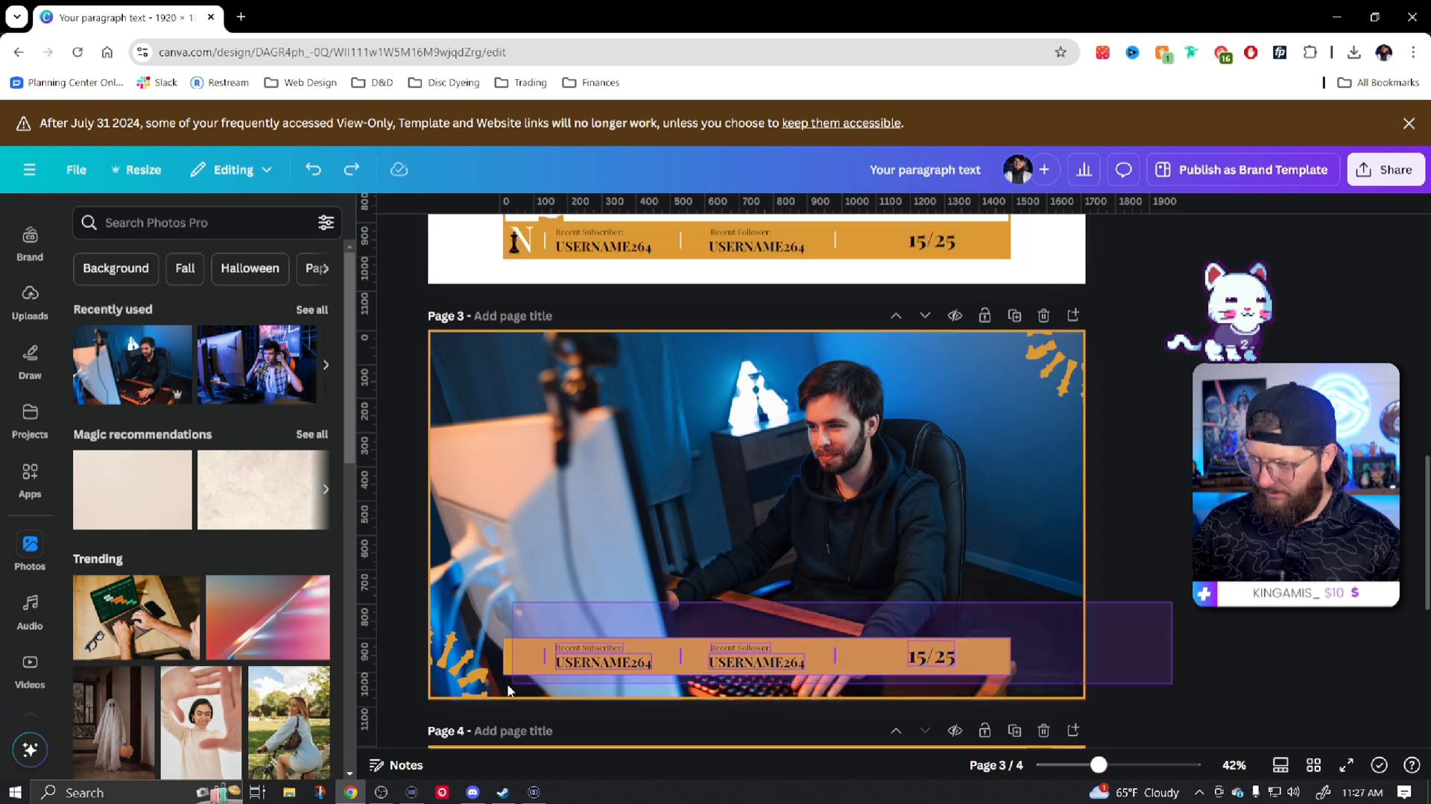
Place a gold bar along the top of page 3 with the NIGHTFLARE wordmark over the photo
left_click(756, 656)
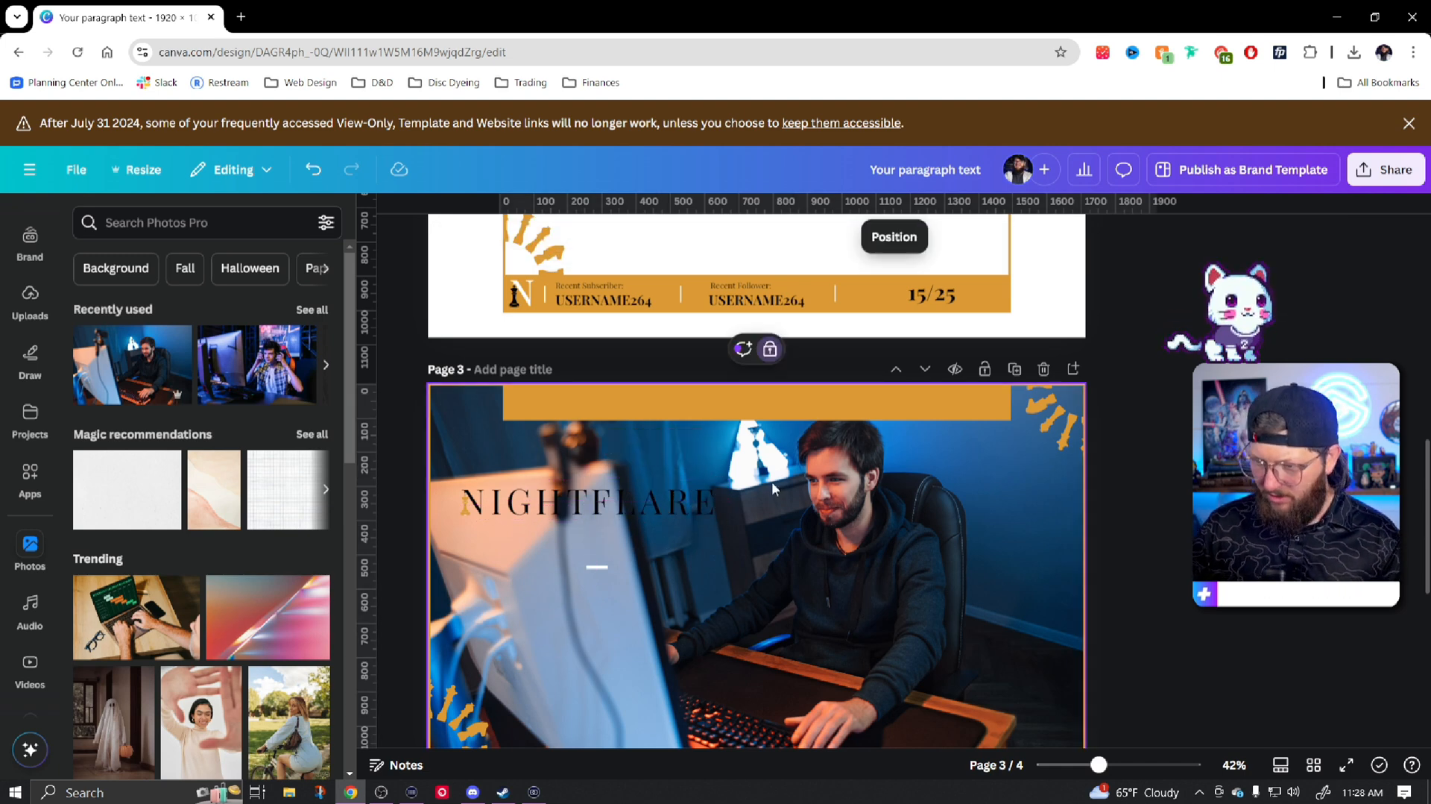
Move the NIGHTFLARE wordmark into the top gold bar and resize it to fit
left_click(589, 501)
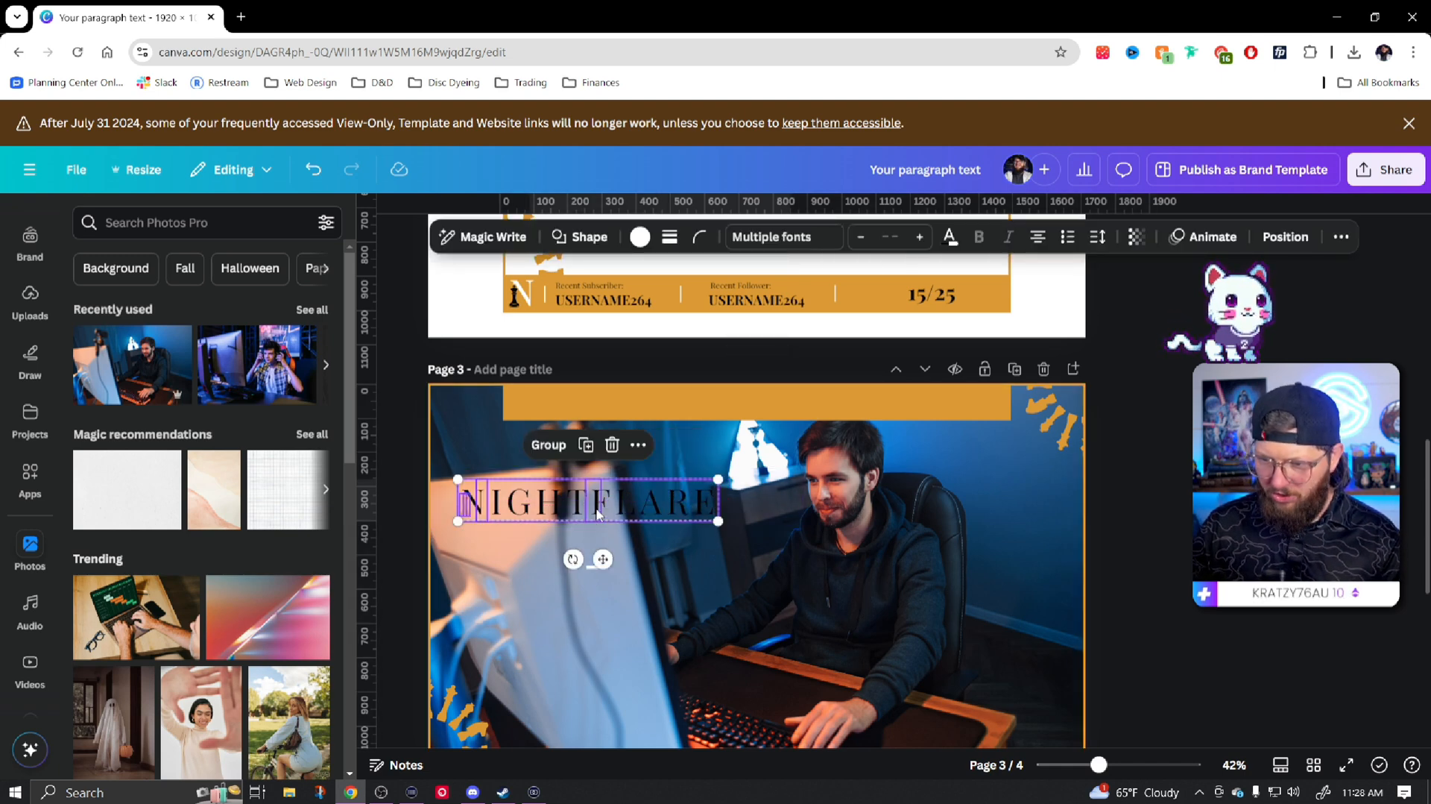
left_click_drag(589, 498, 756, 404)
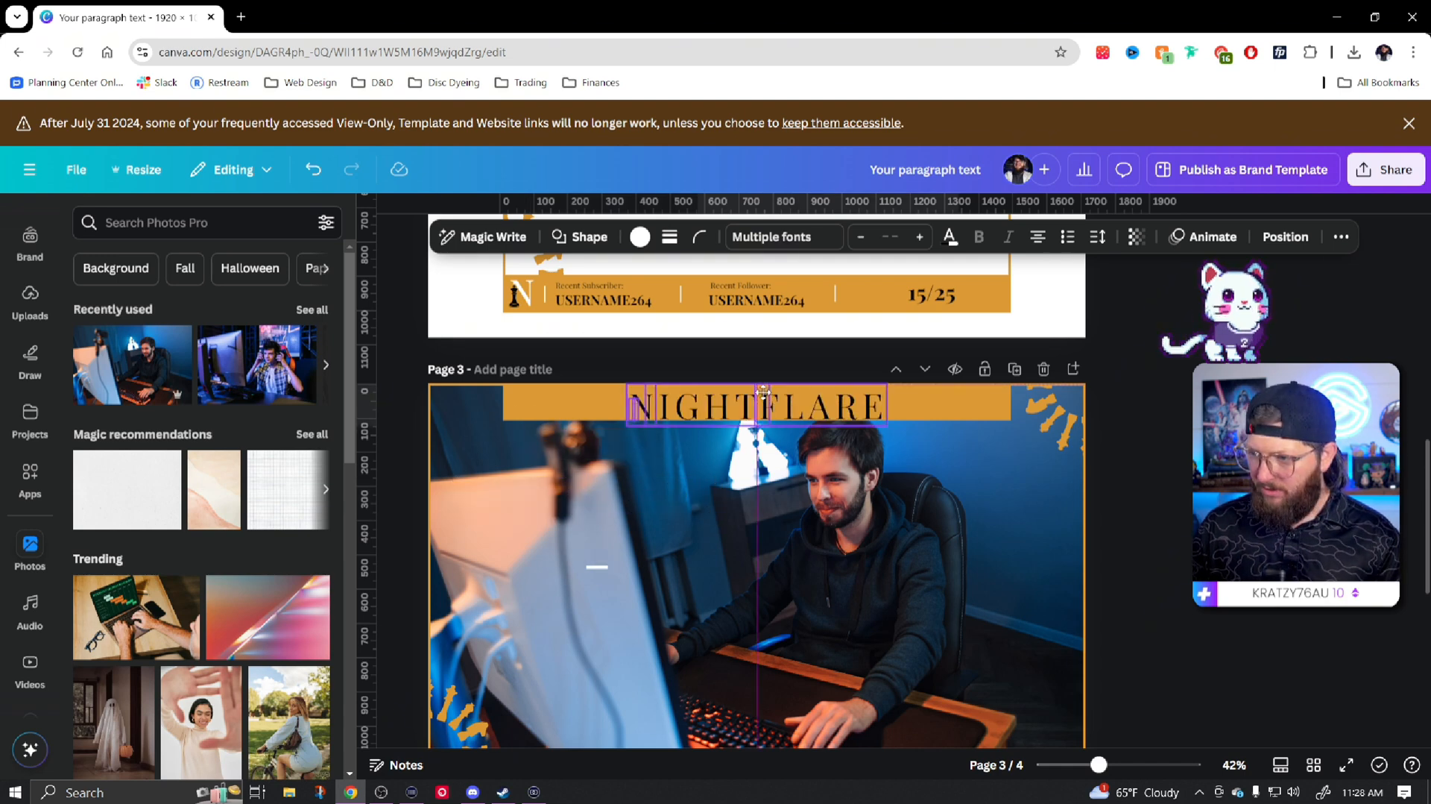
left_click(754, 404)
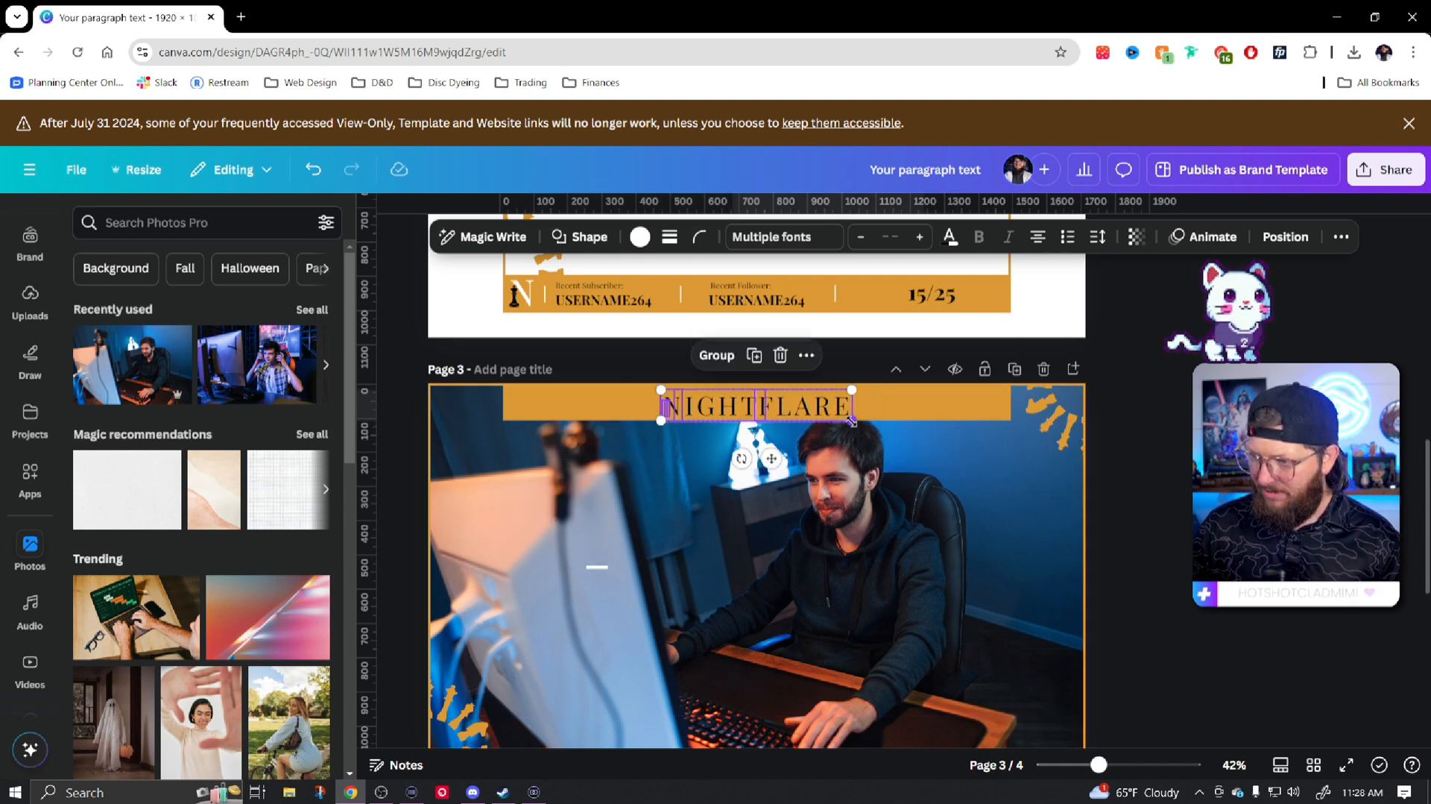
left_click(894, 521)
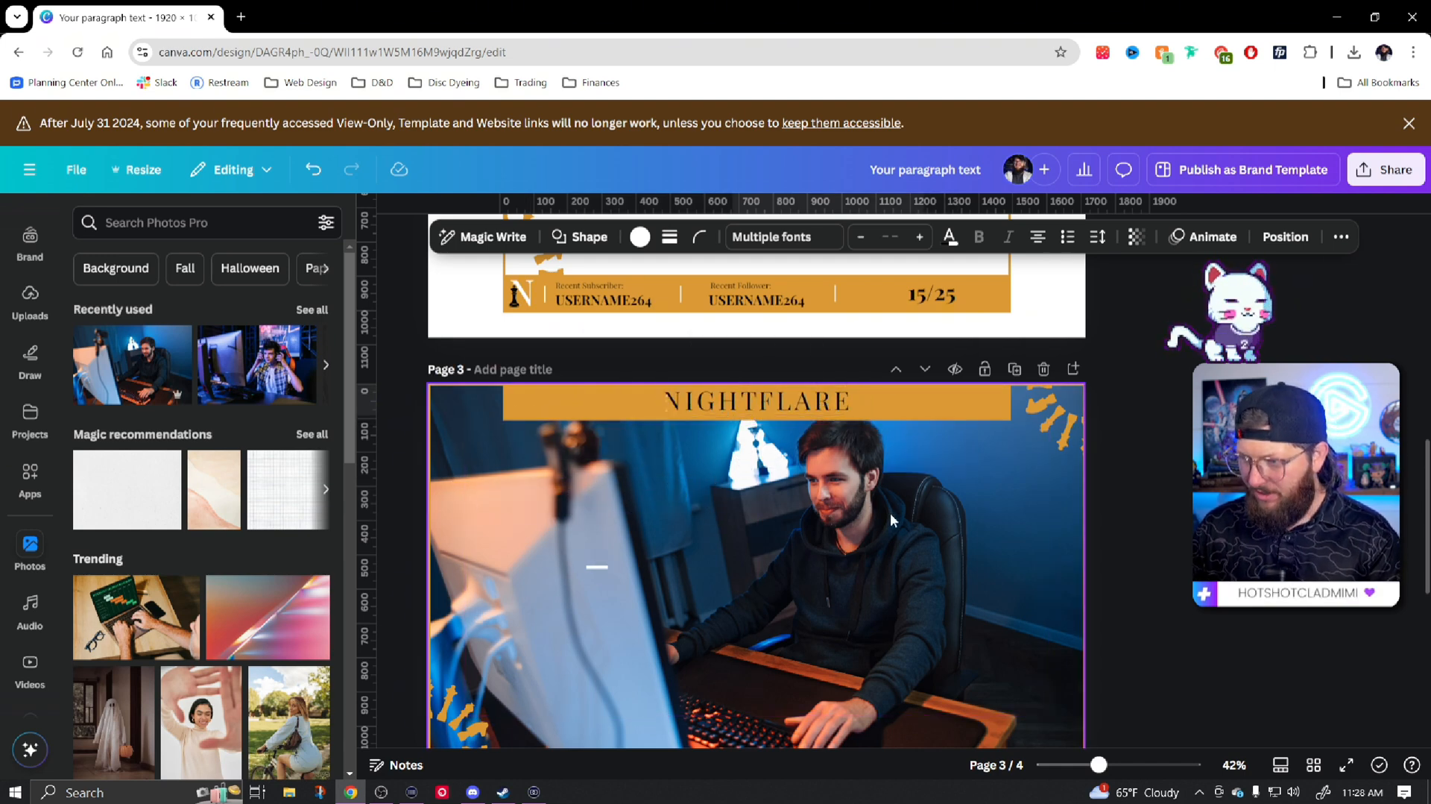
Make the top bar white and send it behind the wordmark
left_click(756, 403)
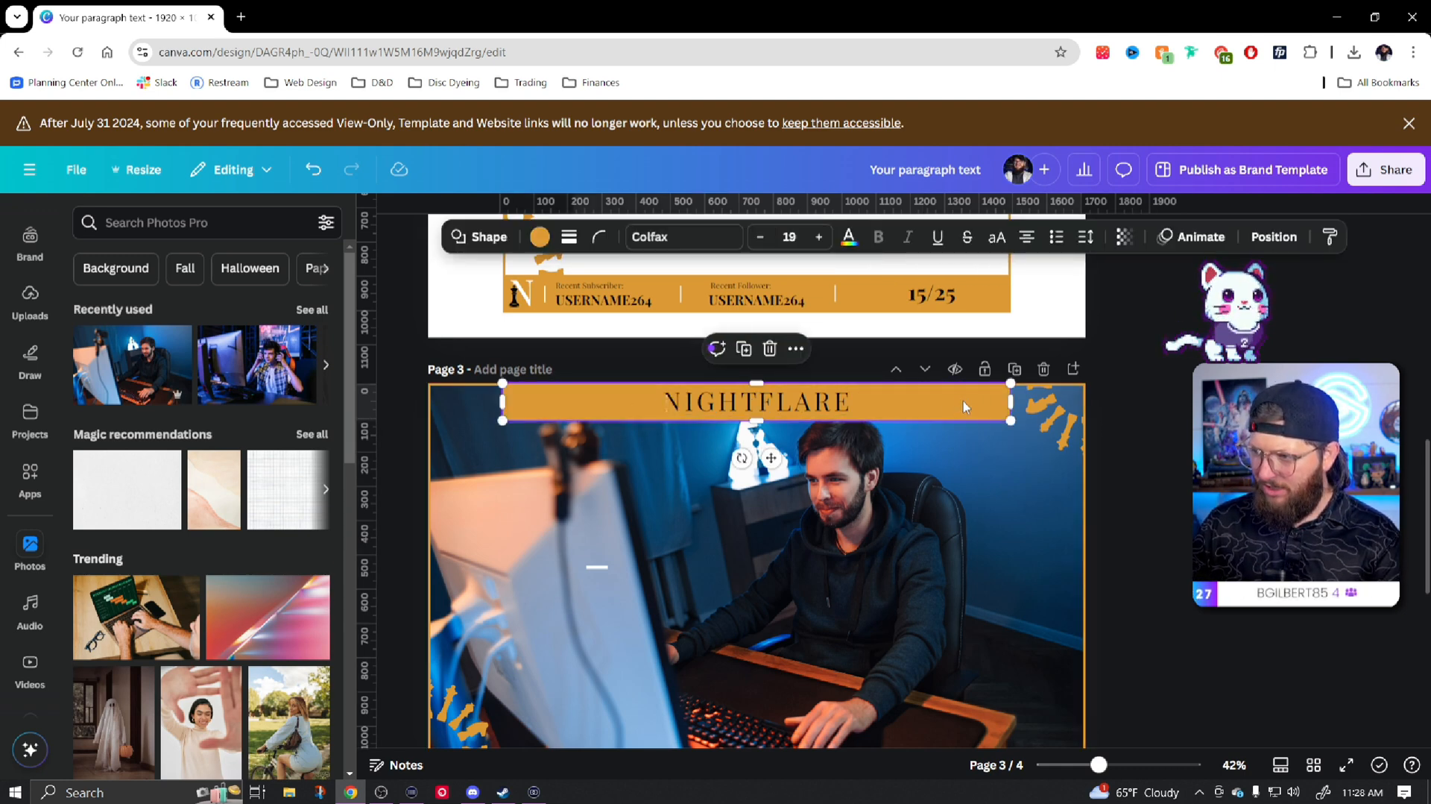
left_click(538, 237)
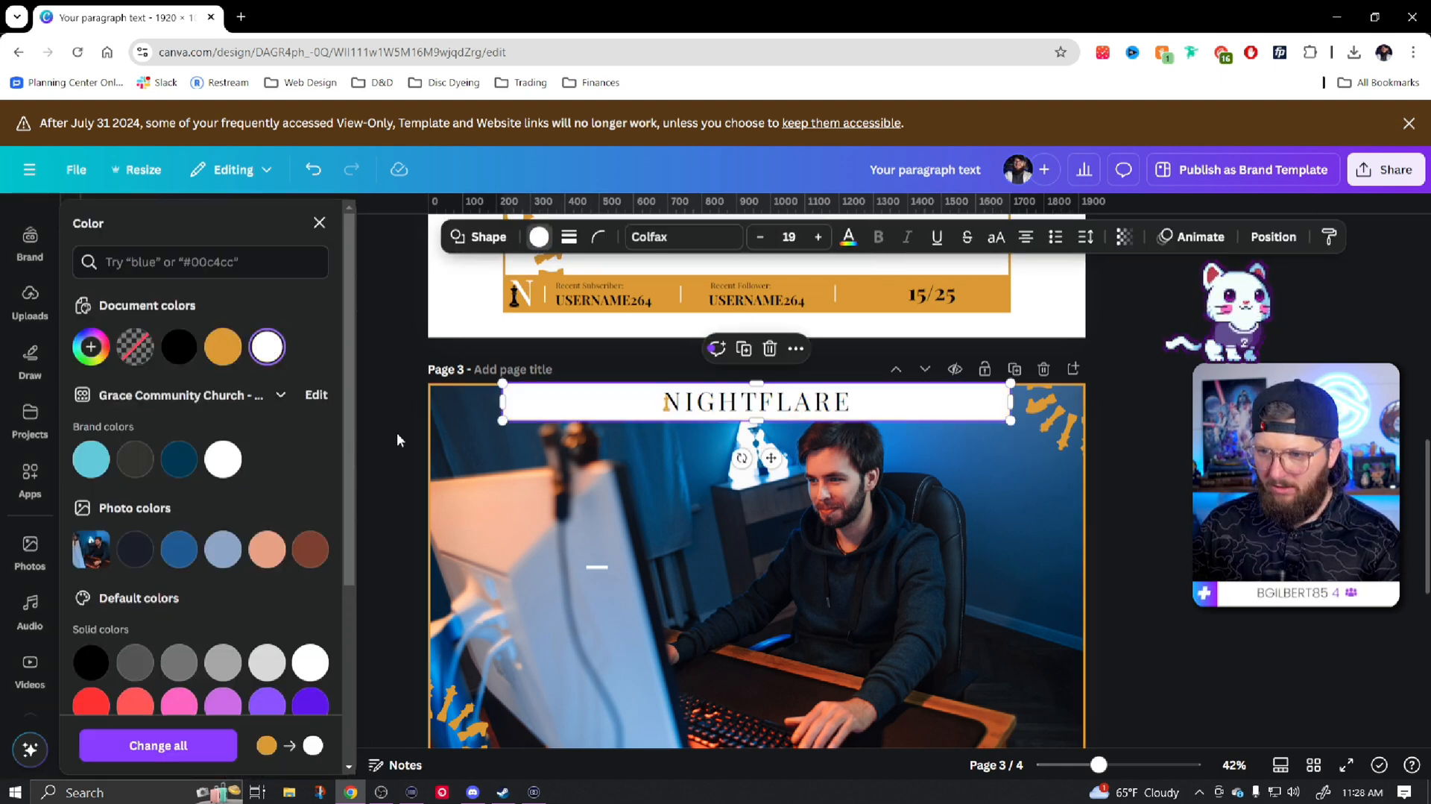
left_click(1272, 237)
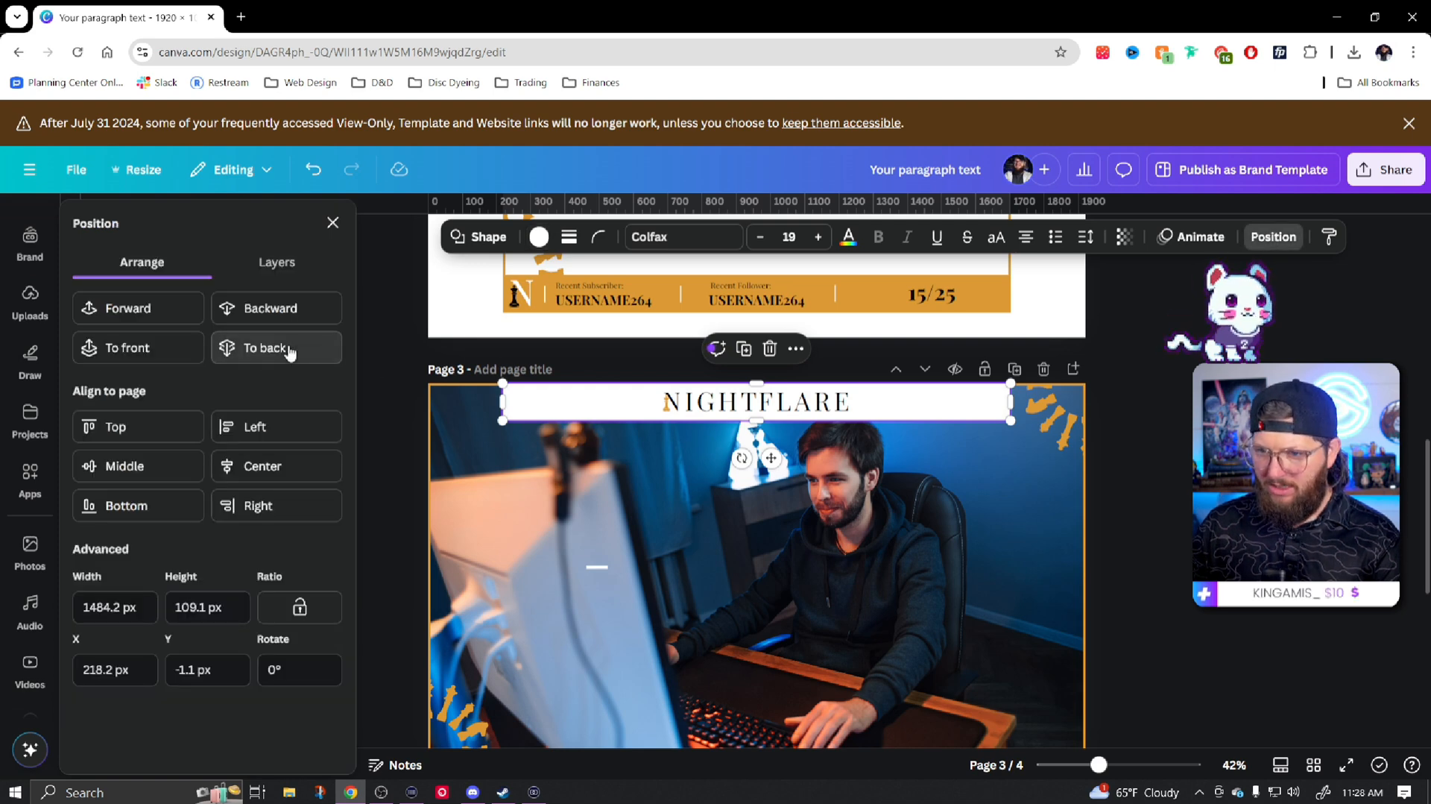
left_click(266, 347)
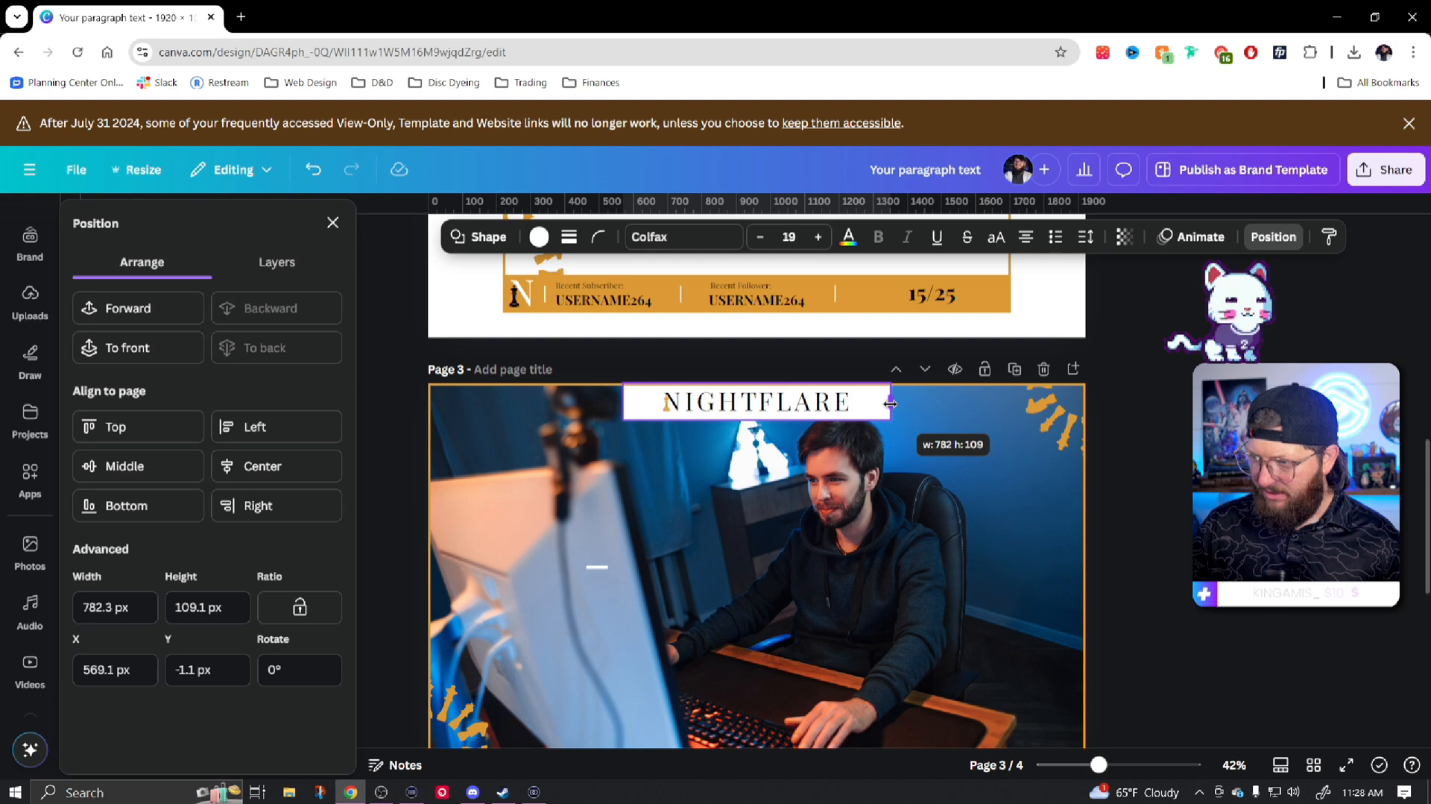
left_click(30, 543)
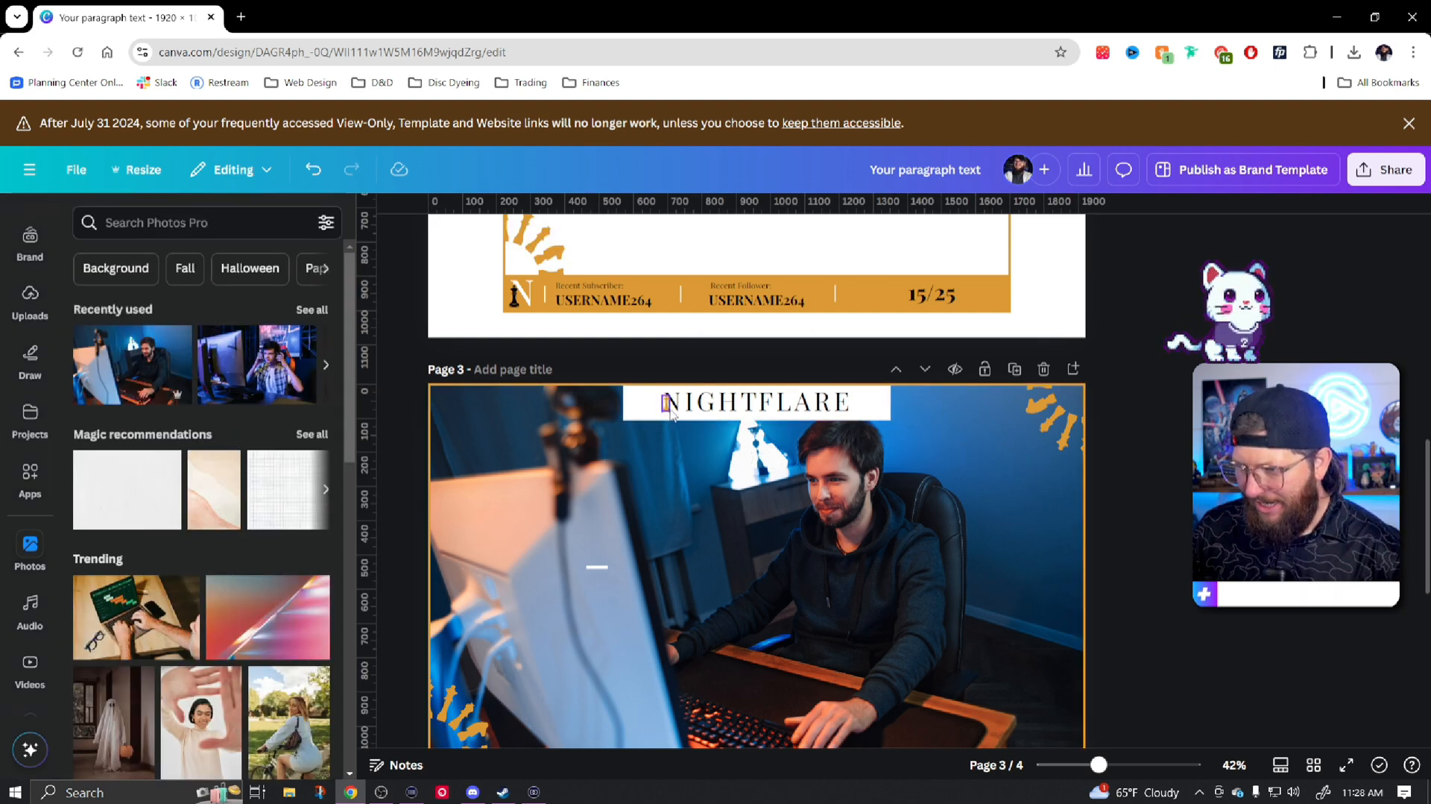
left_click(755, 567)
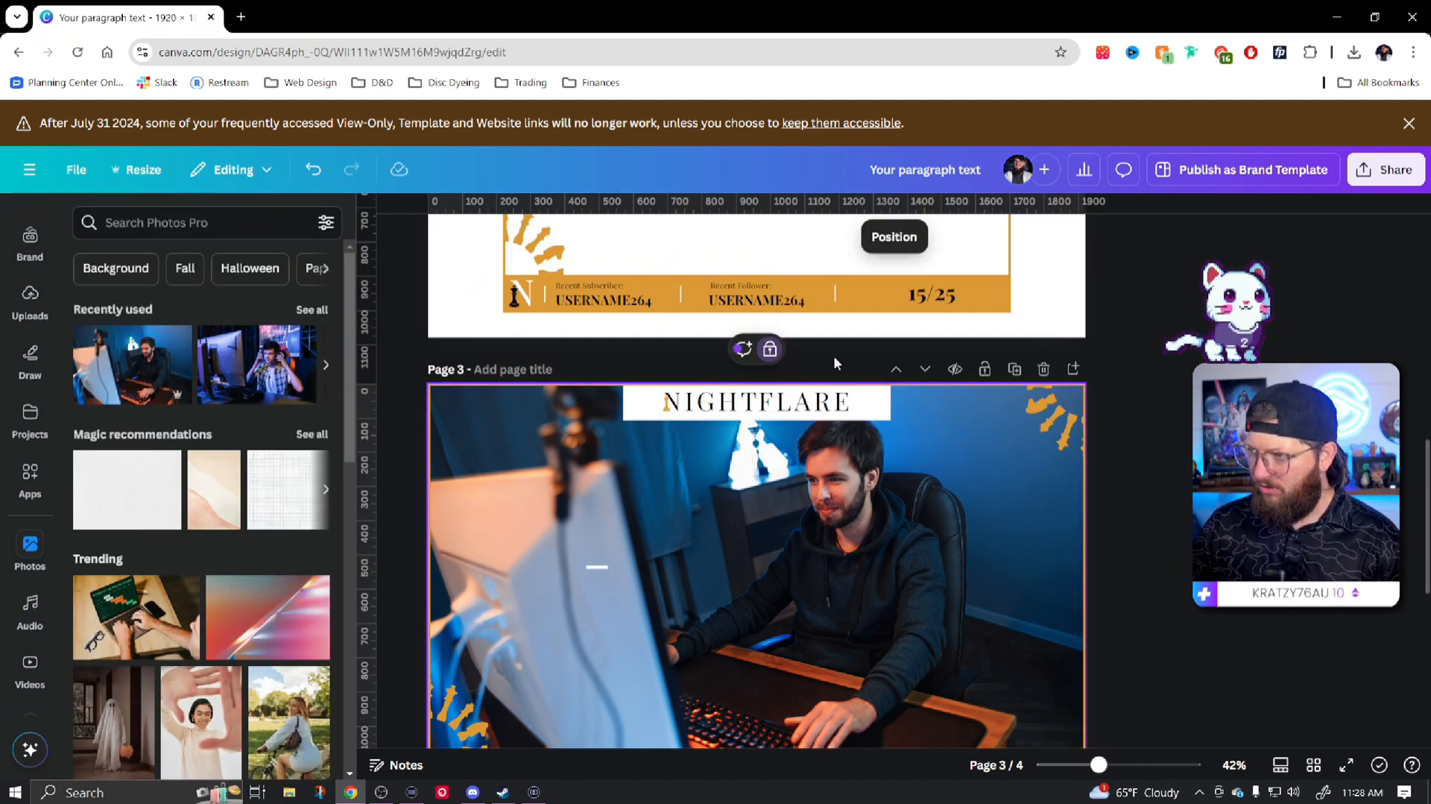
mouse_move(869, 413)
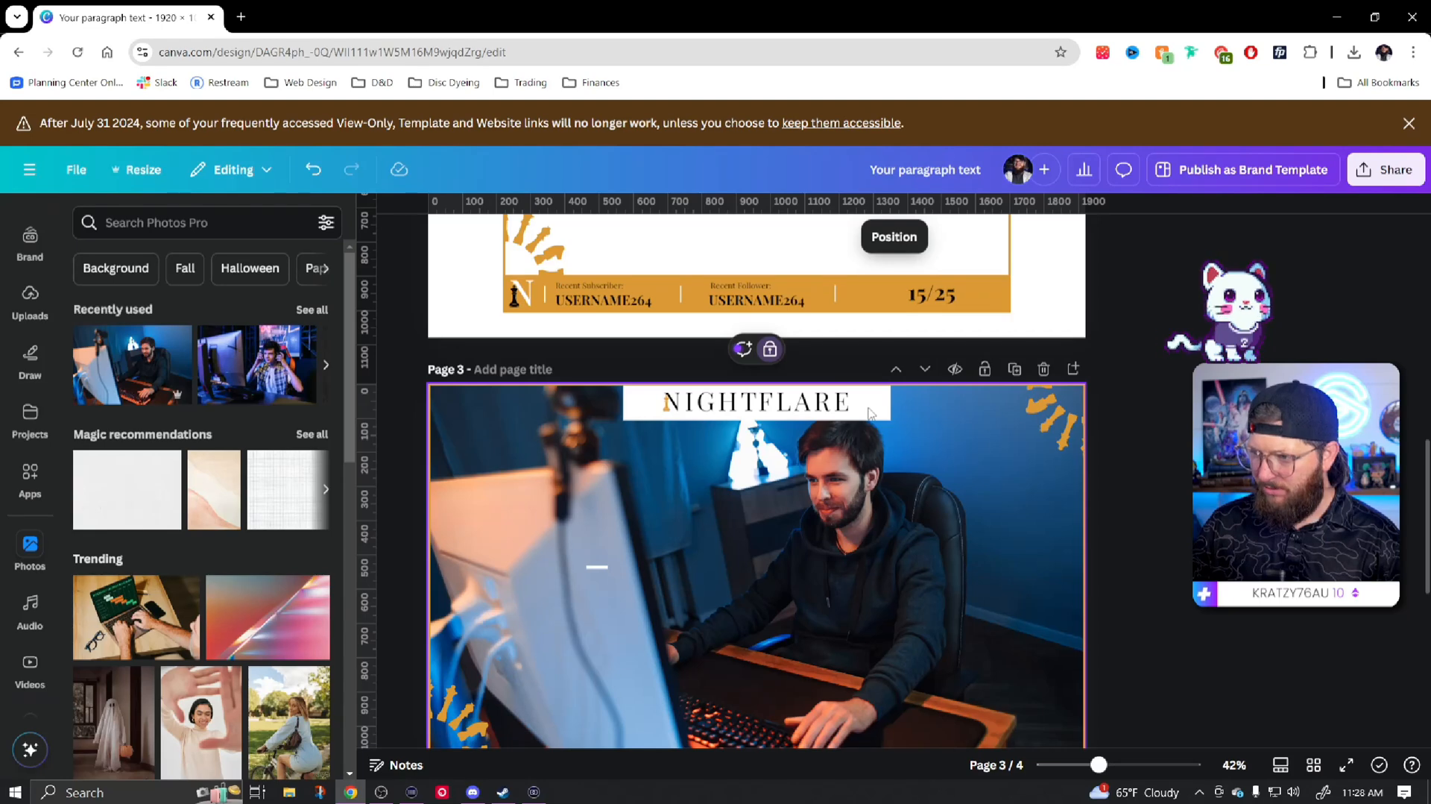
mouse_move(946, 435)
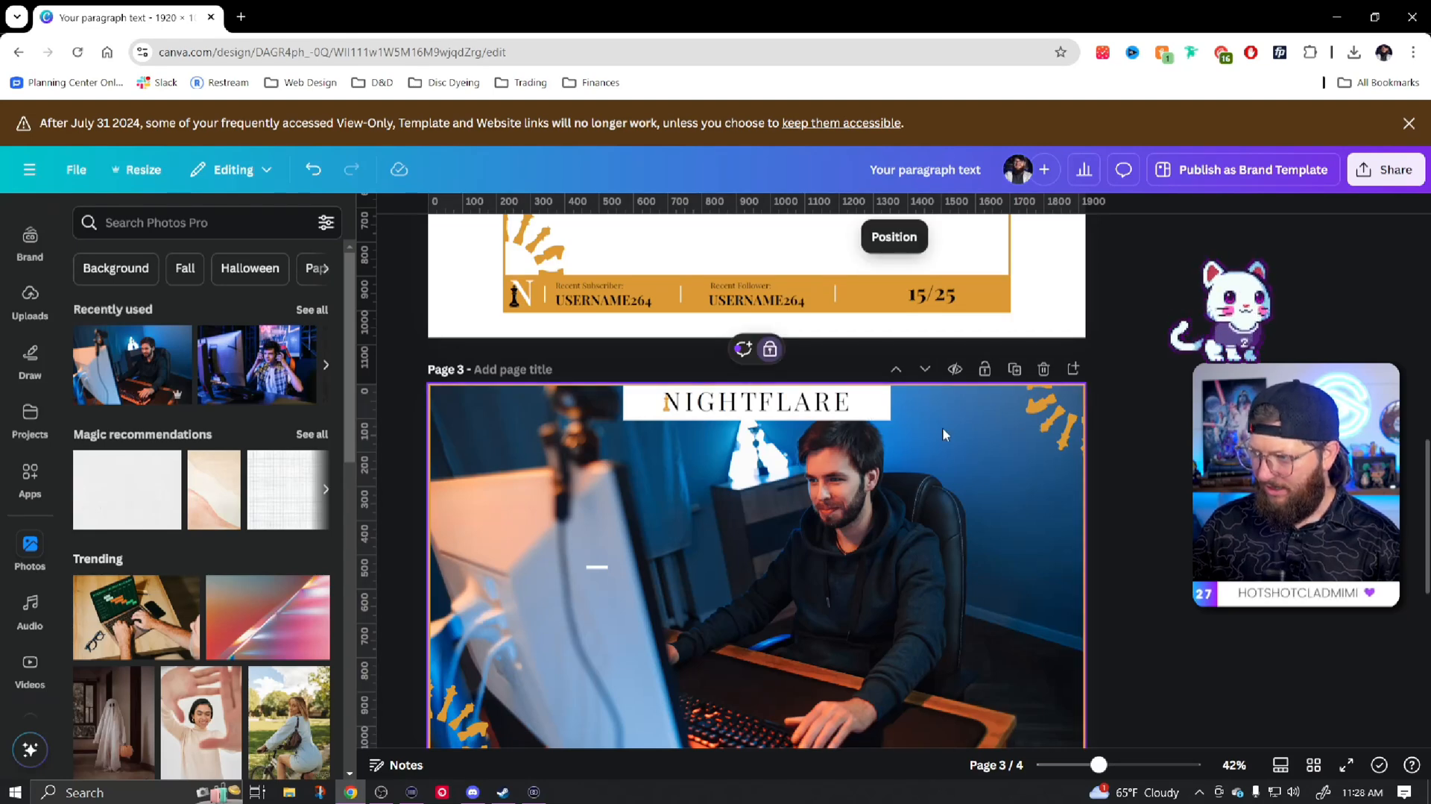
Recolour the box behind the NIGHTFLARE title to the document orange
left_click(756, 403)
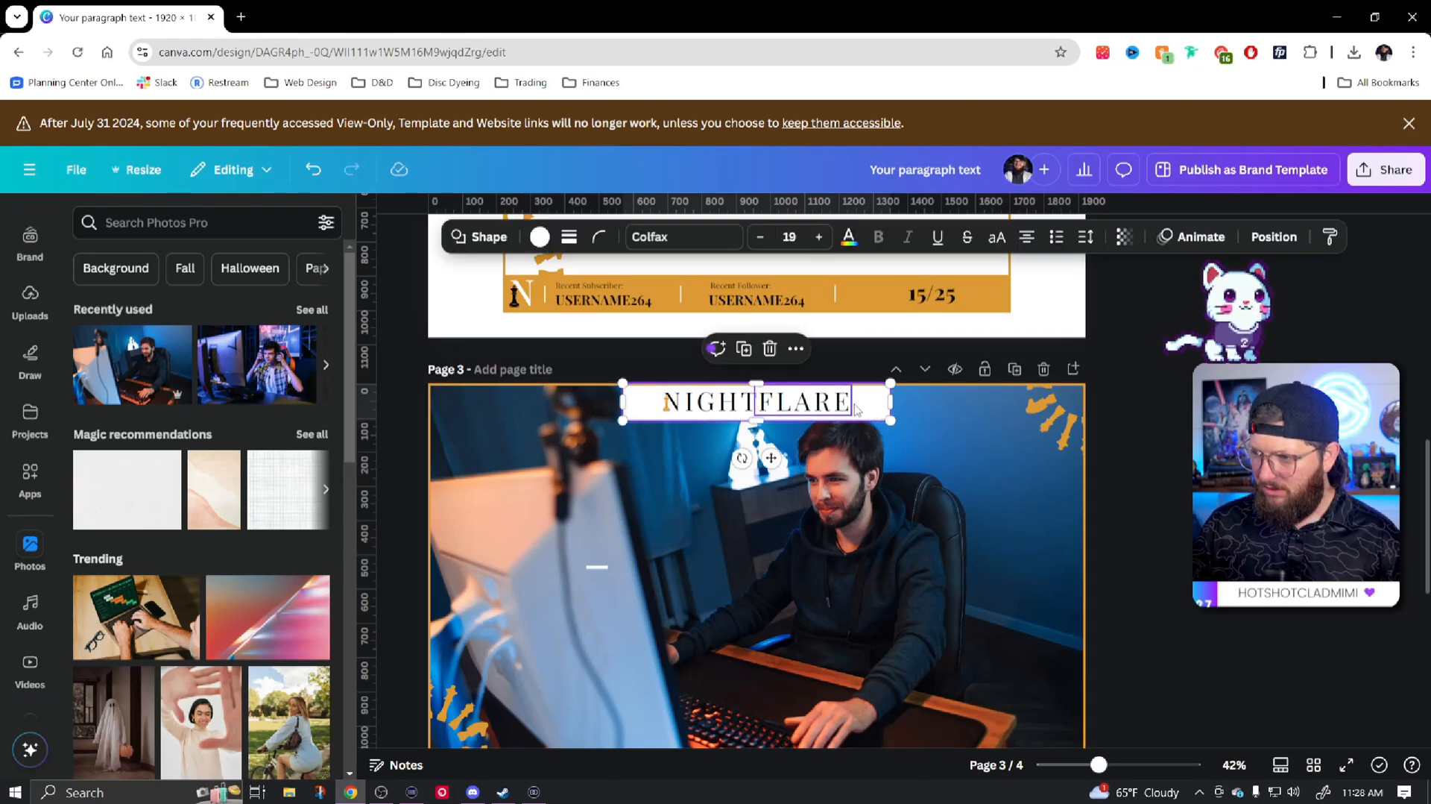
left_click(540, 237)
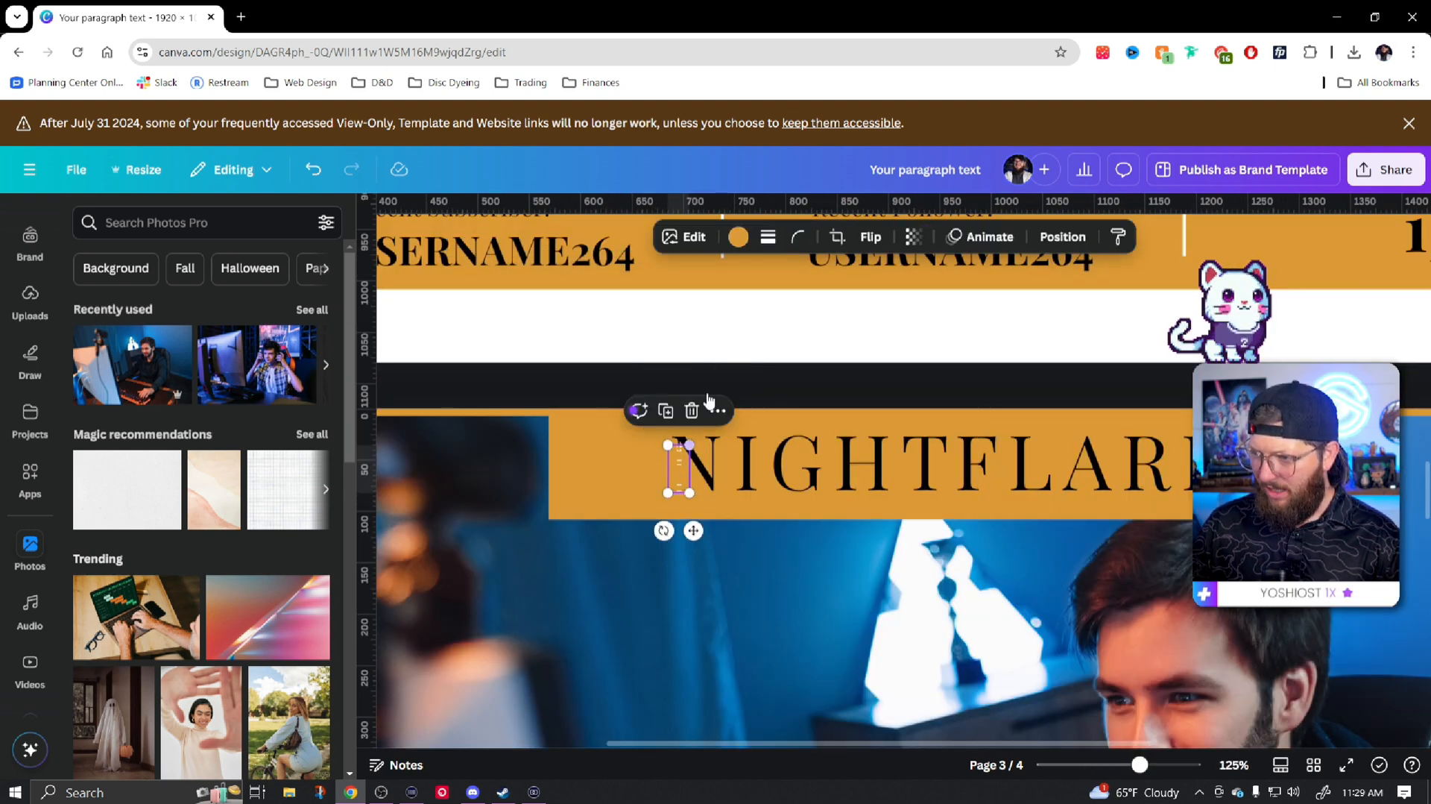
Turn the small chess king graphic white
left_click(738, 238)
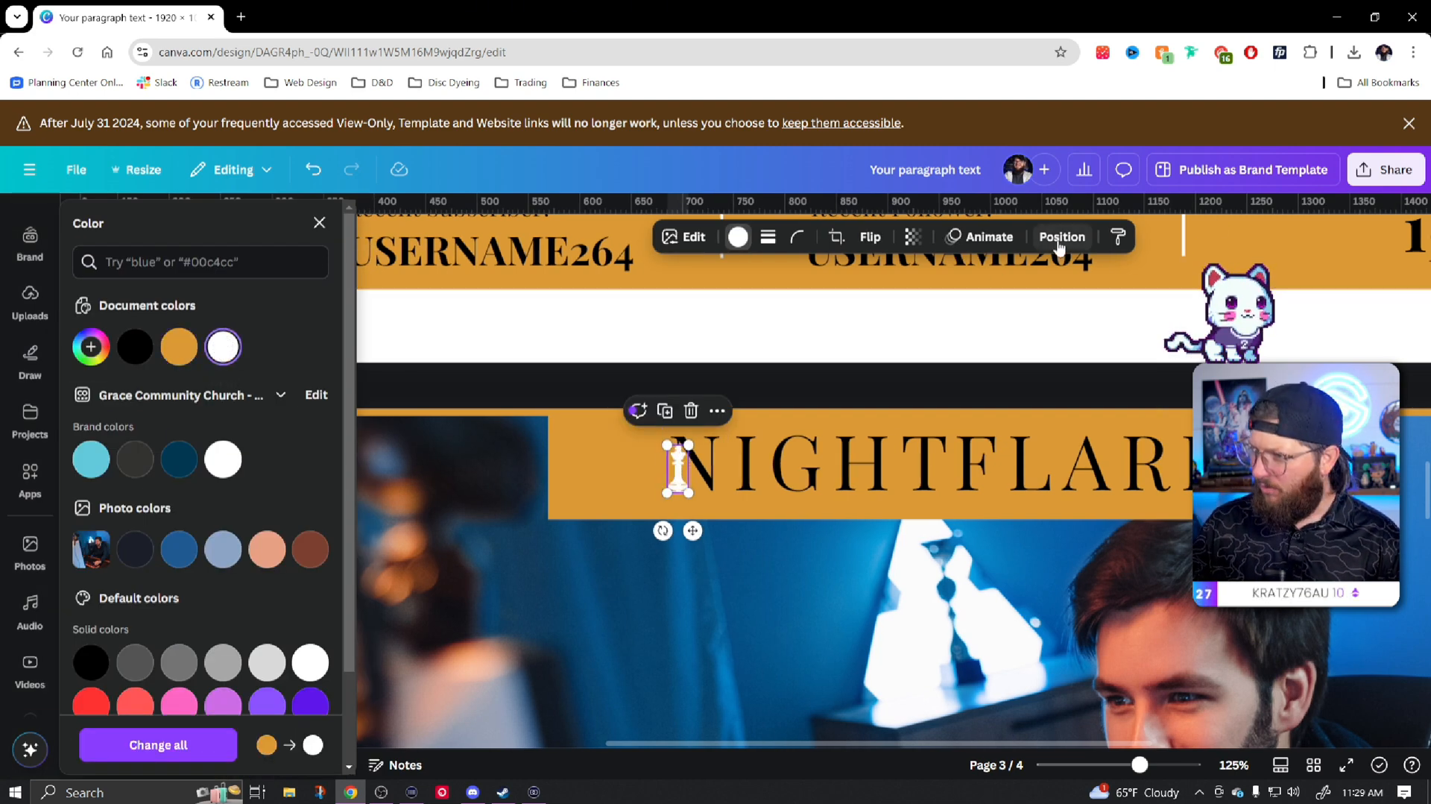
left_click(1060, 237)
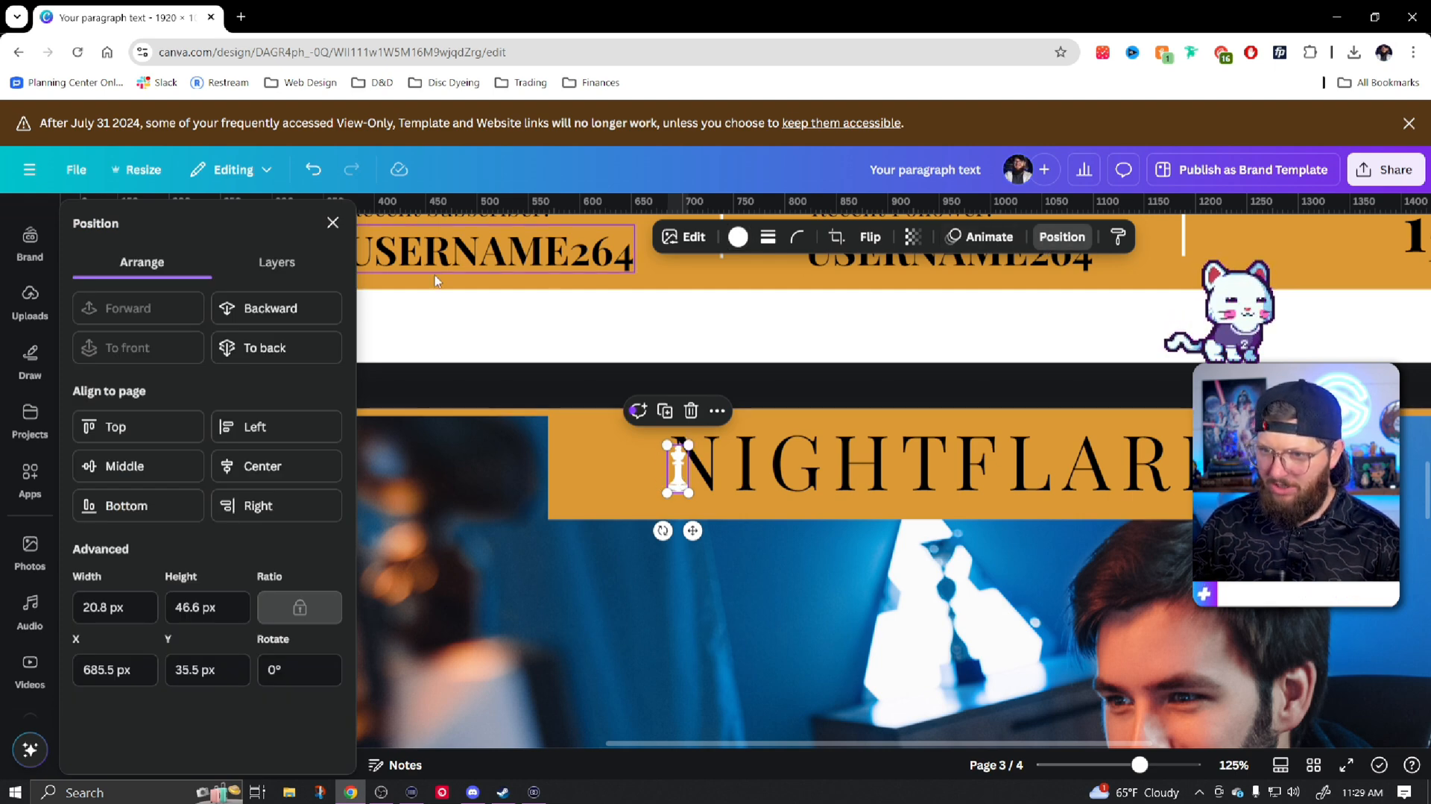
left_click(267, 262)
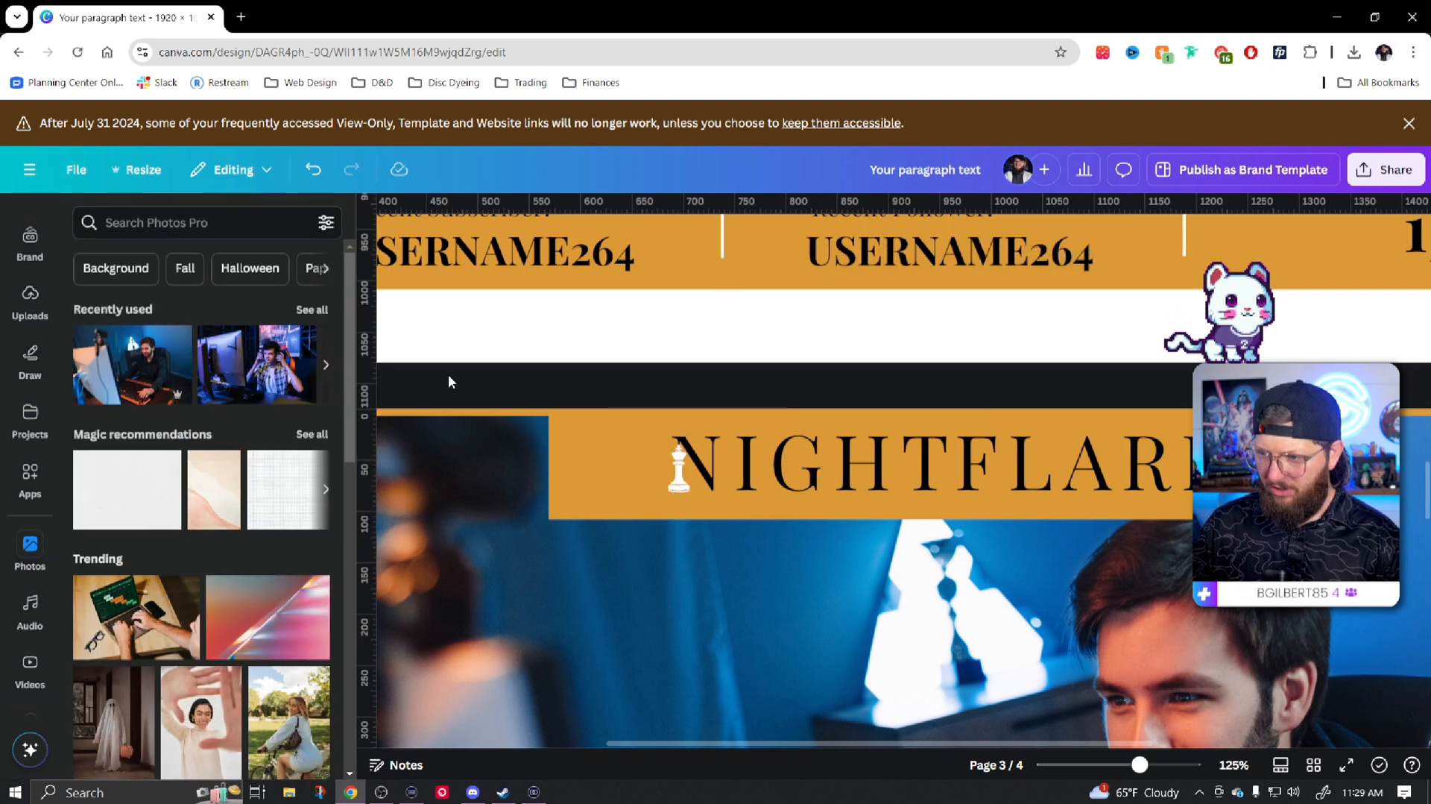
left_click(678, 469)
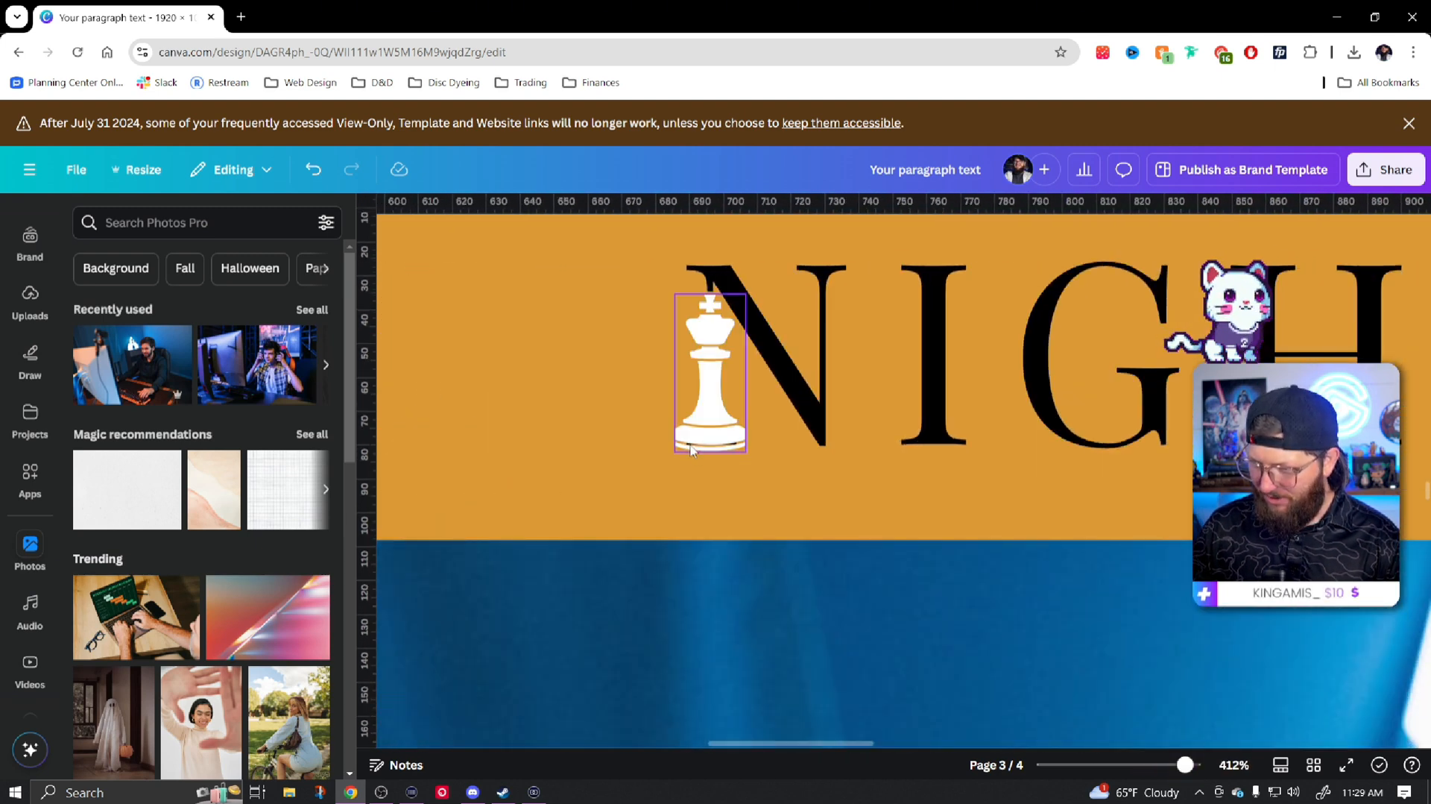
Position the white chess king in place of the title's first letter, before IGHT
left_click(710, 375)
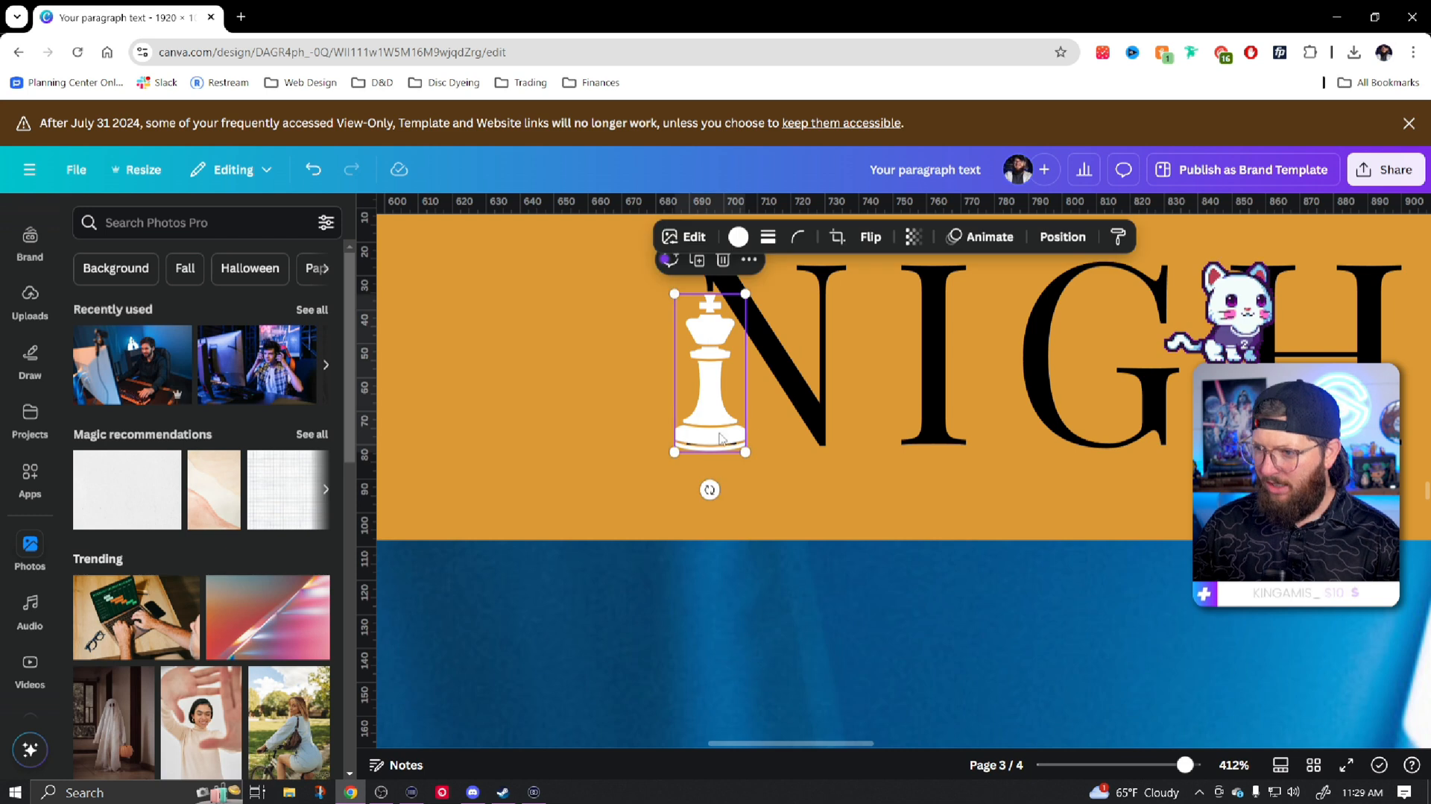
left_click(1062, 237)
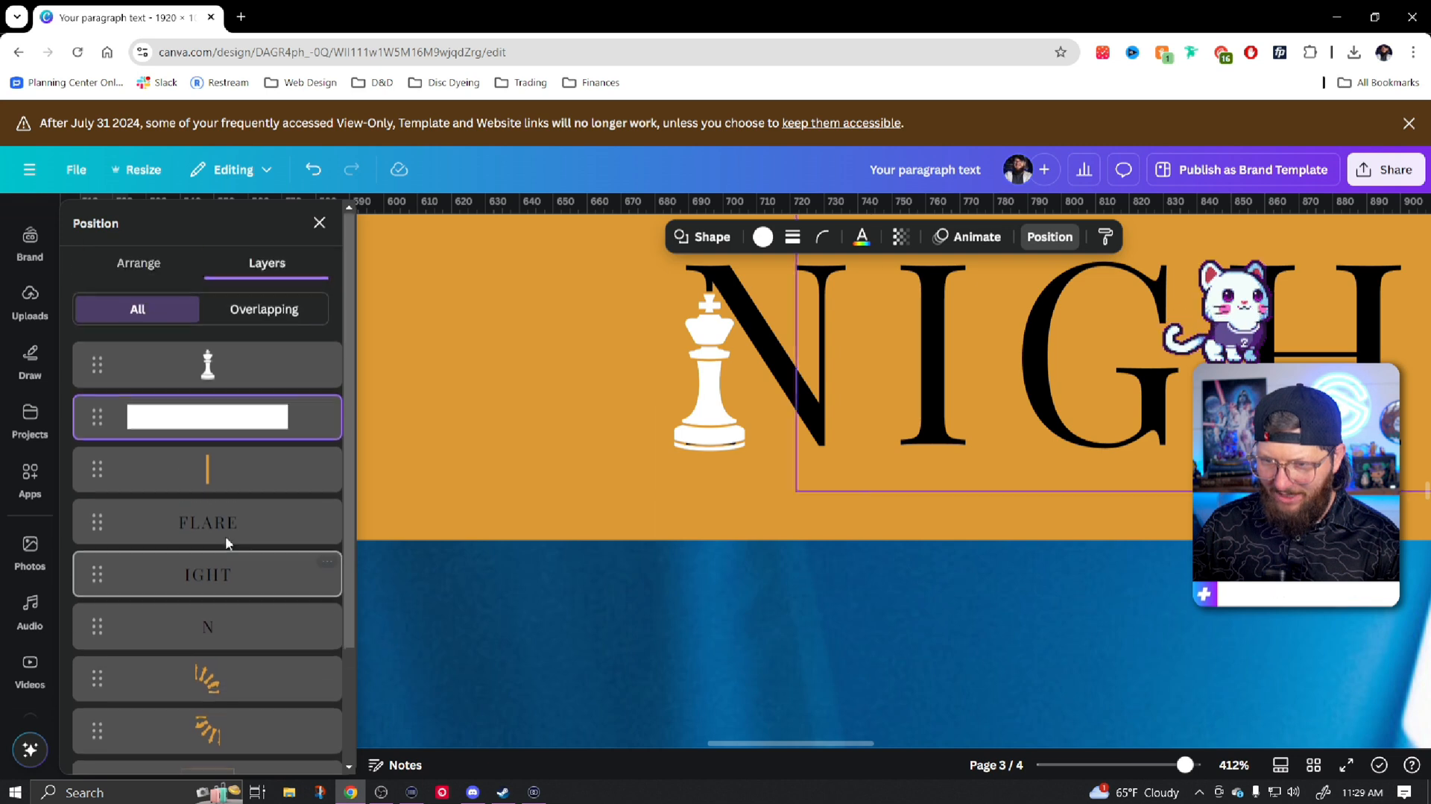
left_click(207, 364)
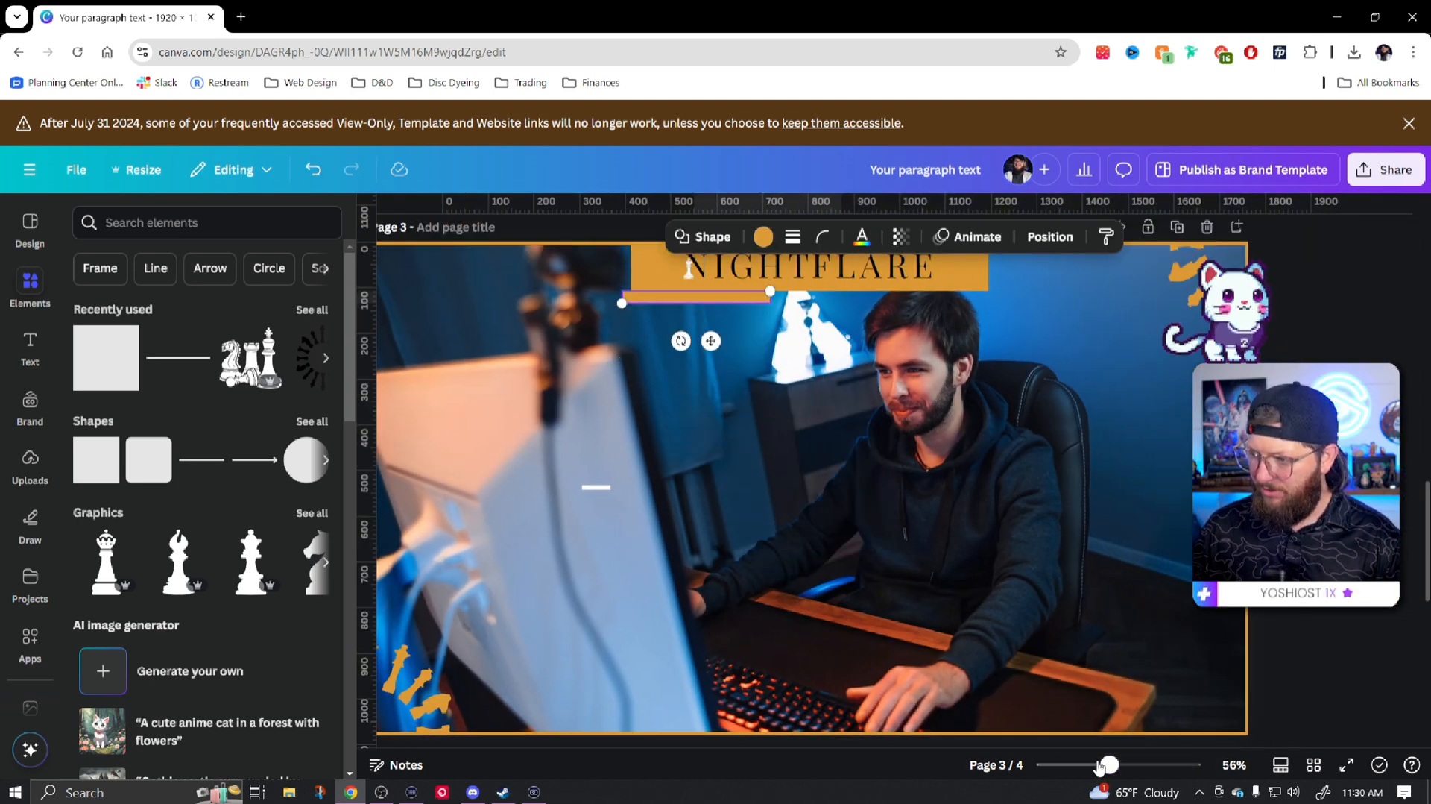
Raise the FLARE and IGHT letters and the king above the orange and white bars in Layers
left_click_drag(1105, 765, 1160, 765)
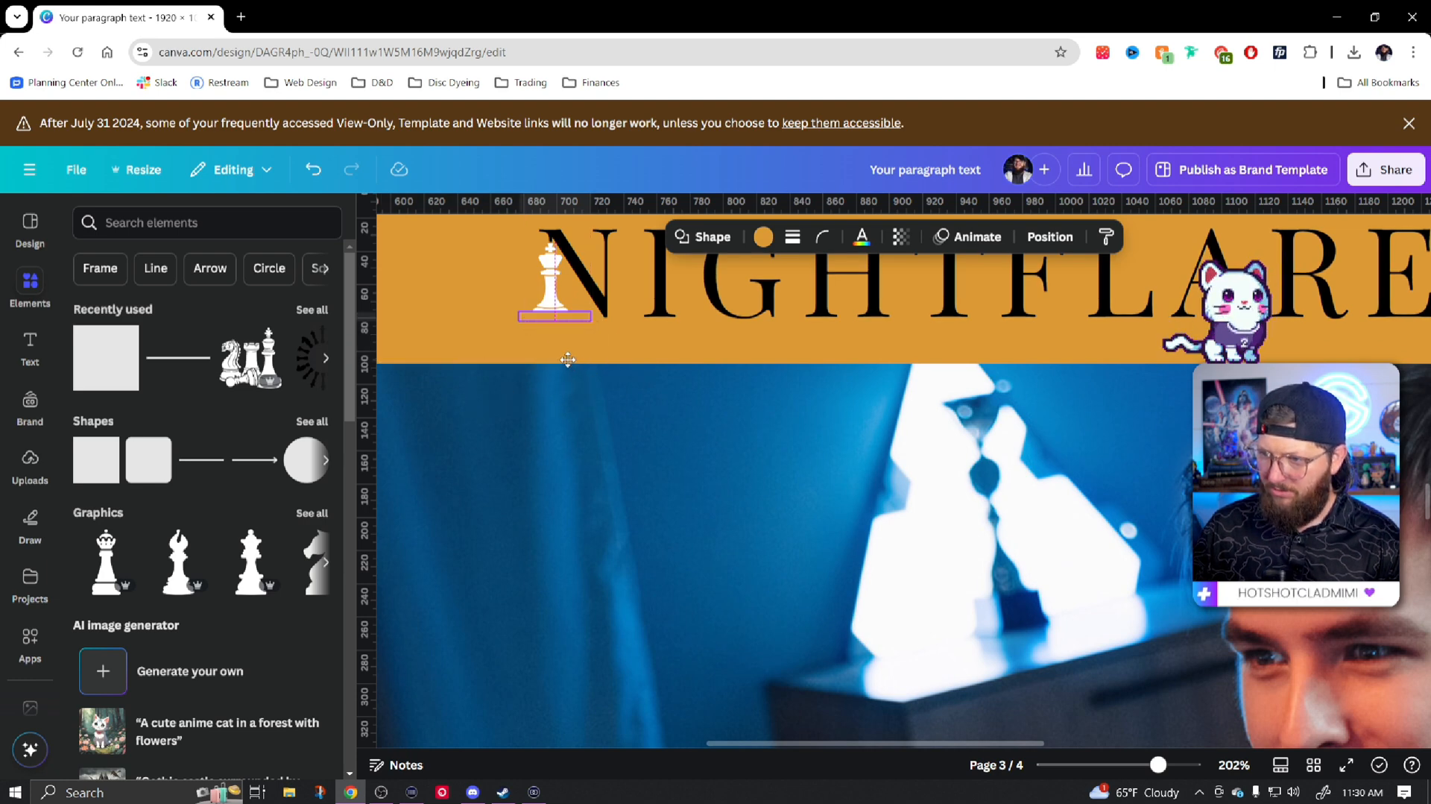
left_click(1050, 237)
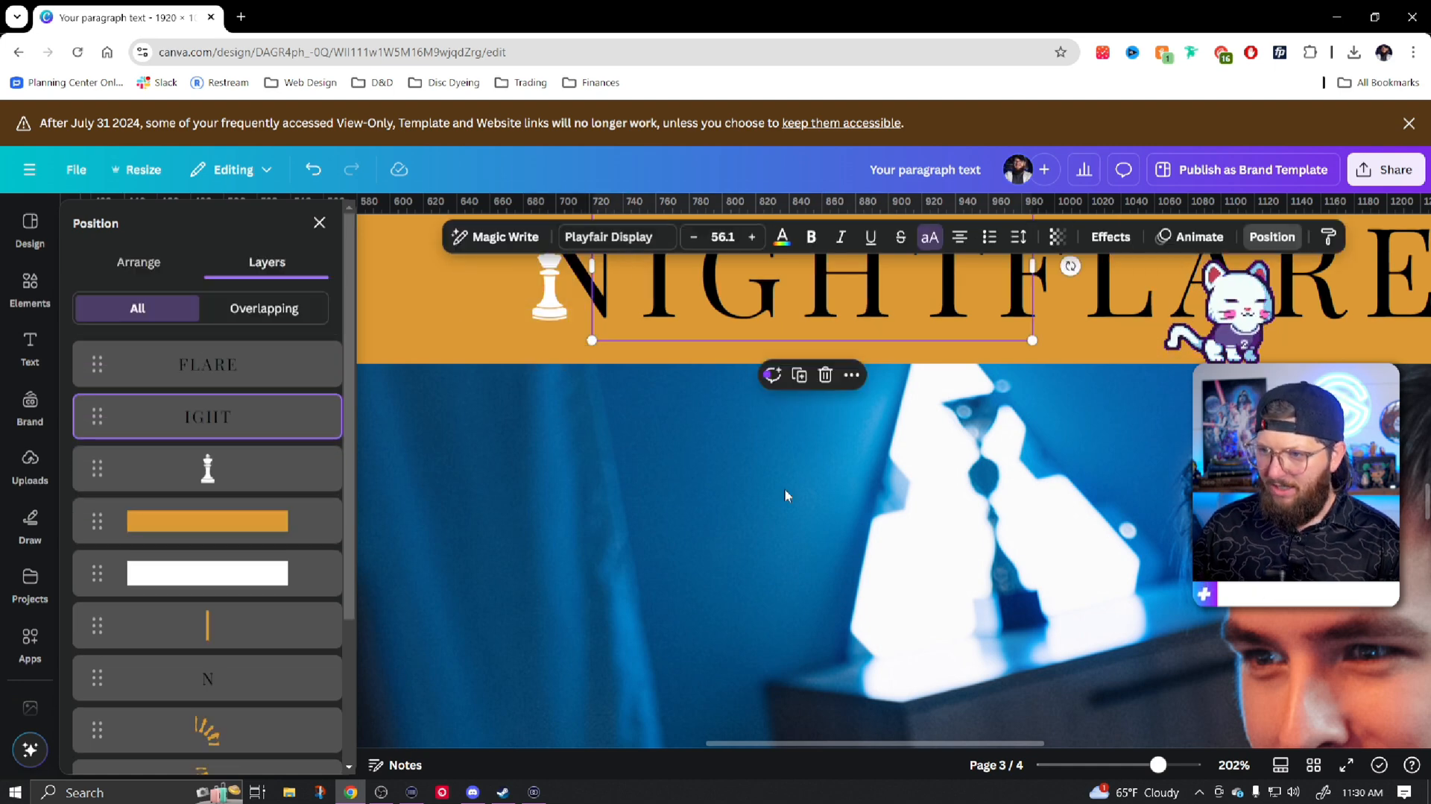
left_click_drag(1157, 765, 1118, 764)
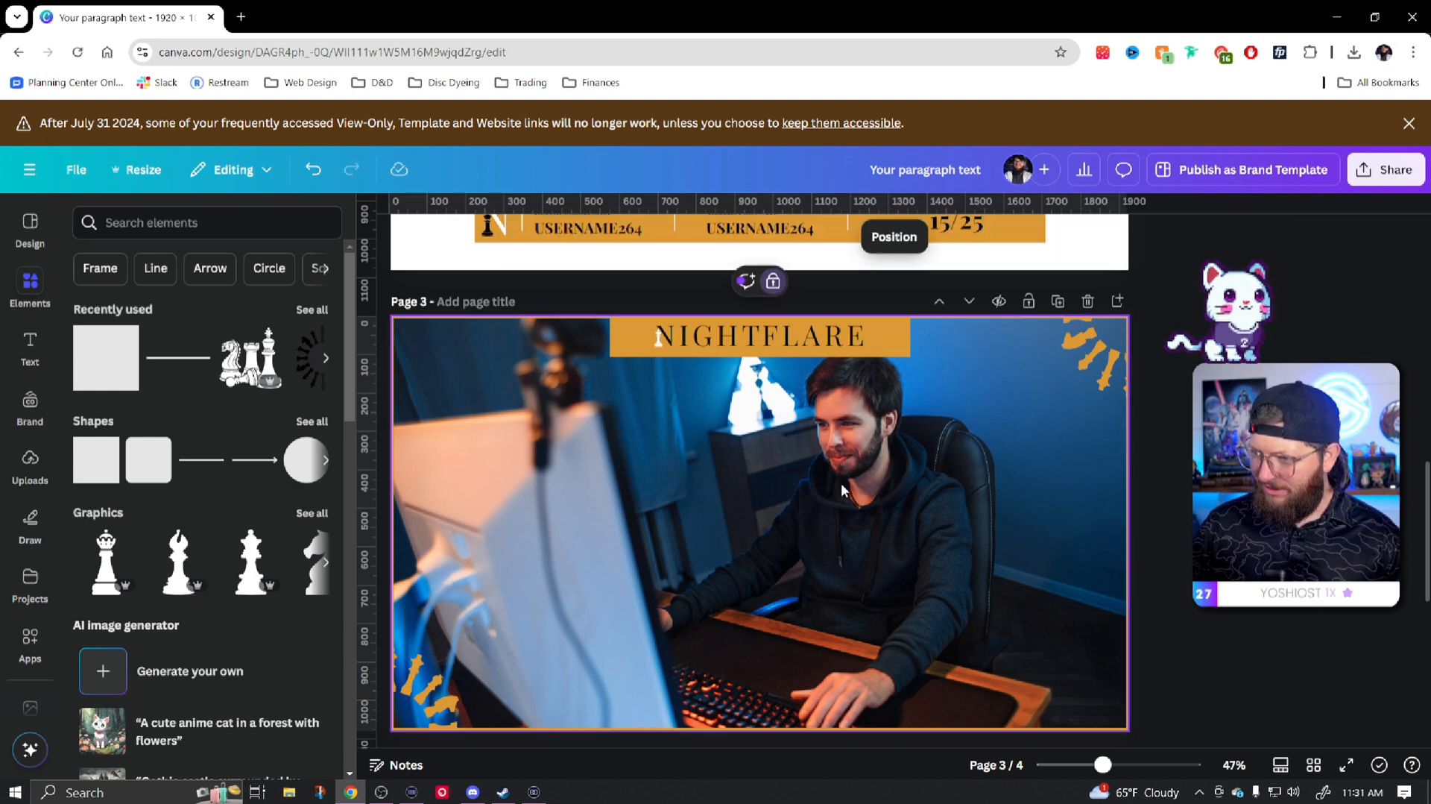
Delete the background desk photo from page 3
key("Delete")
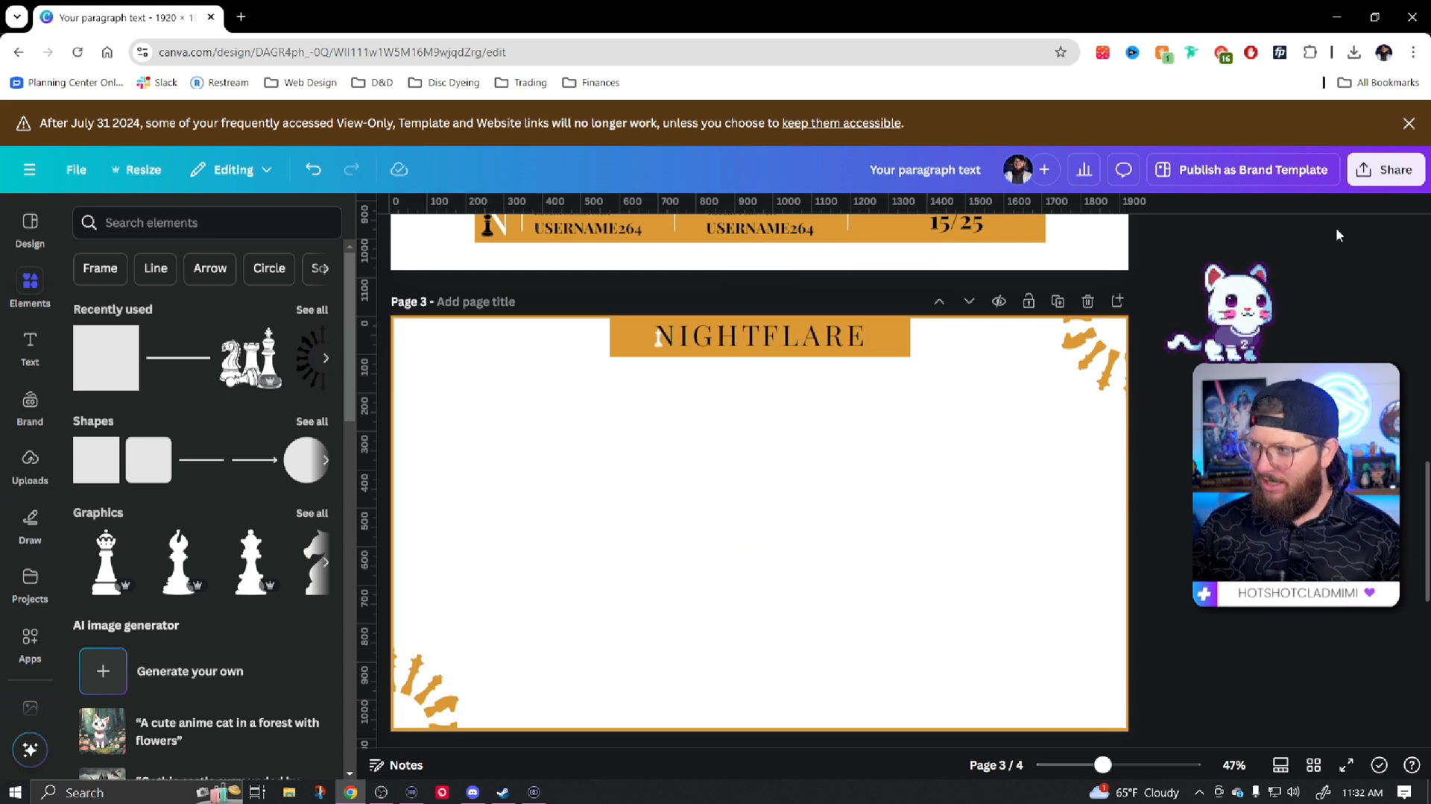
Download pages 1–4 as transparent-background PNGs and switch to OBS
left_click(1385, 169)
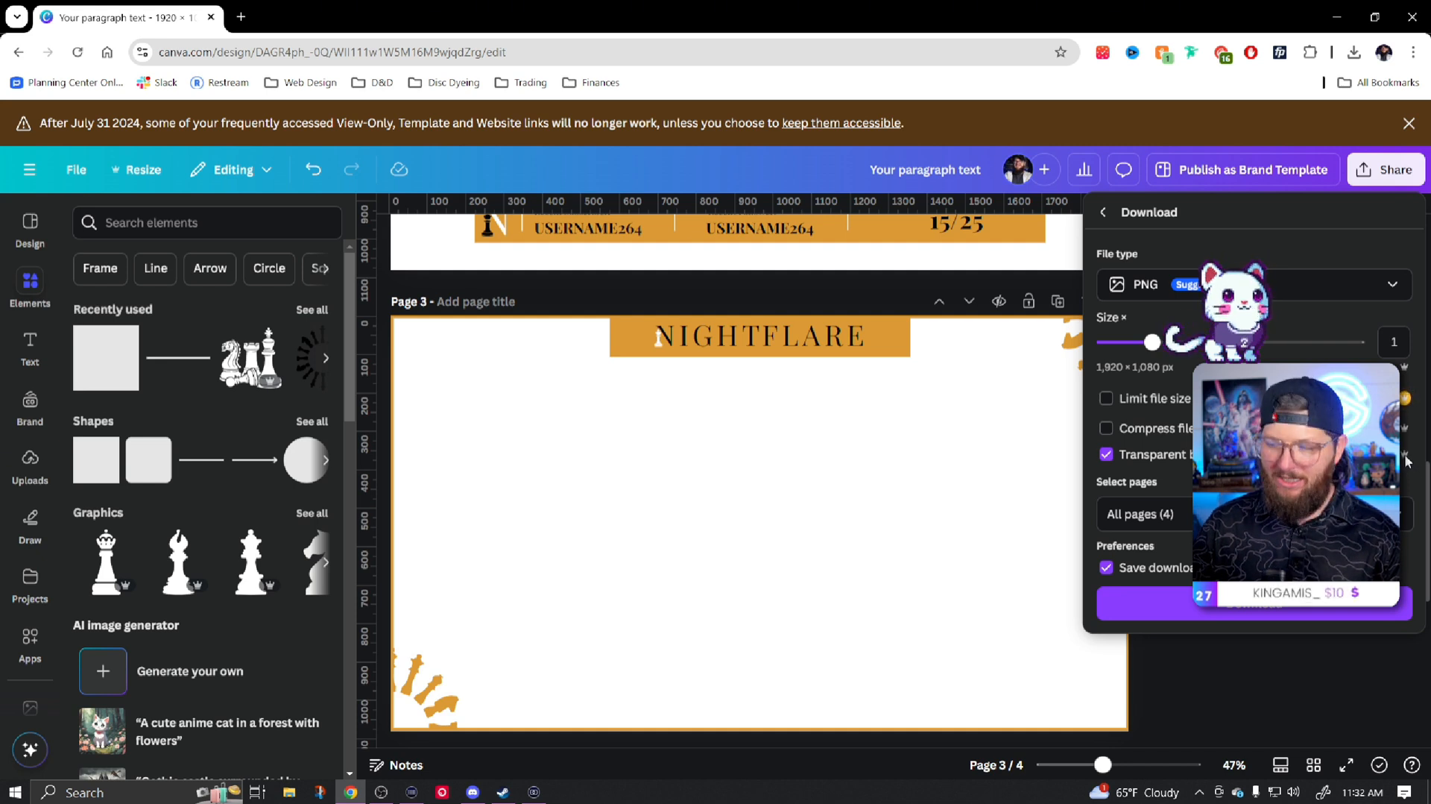
left_click(1143, 513)
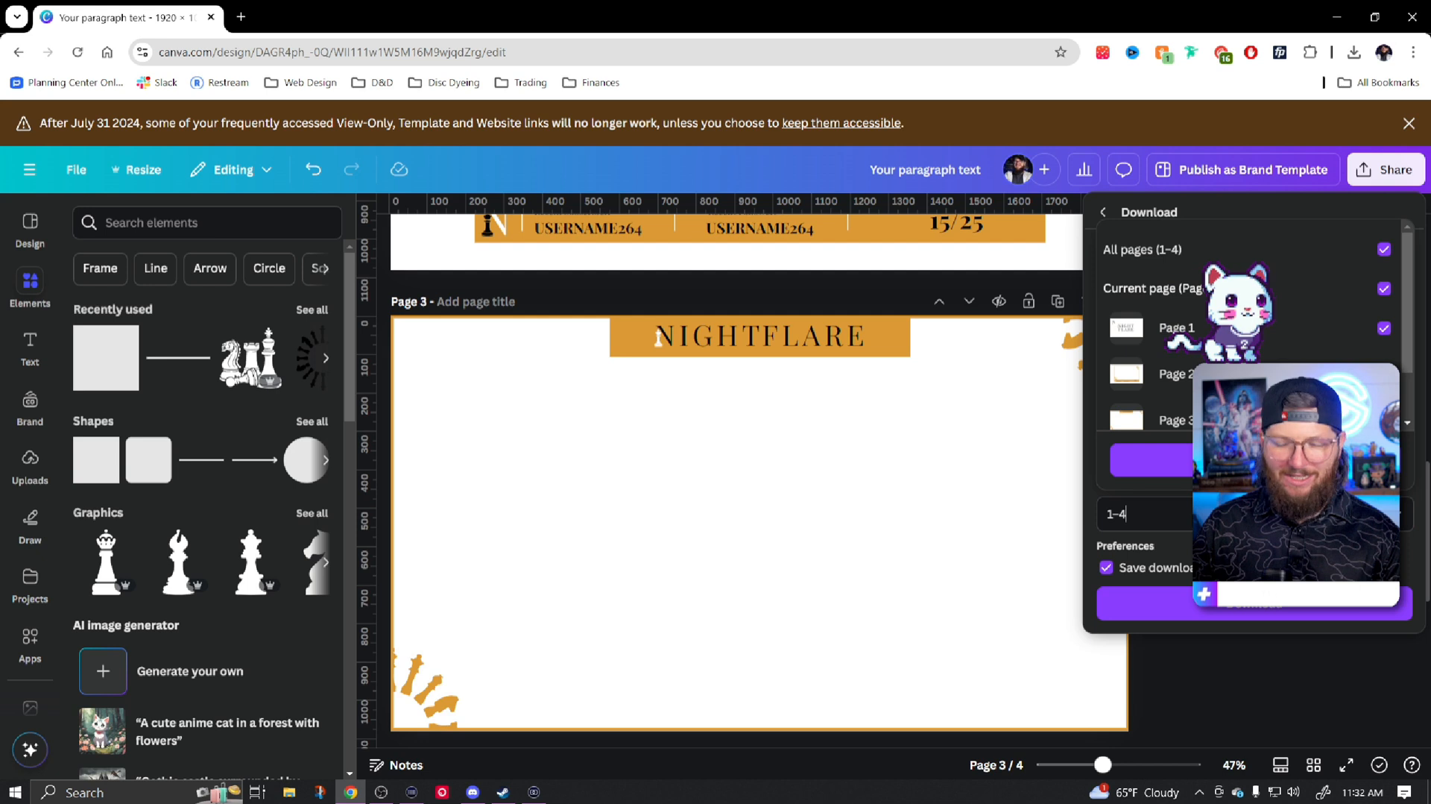
left_click(1384, 249)
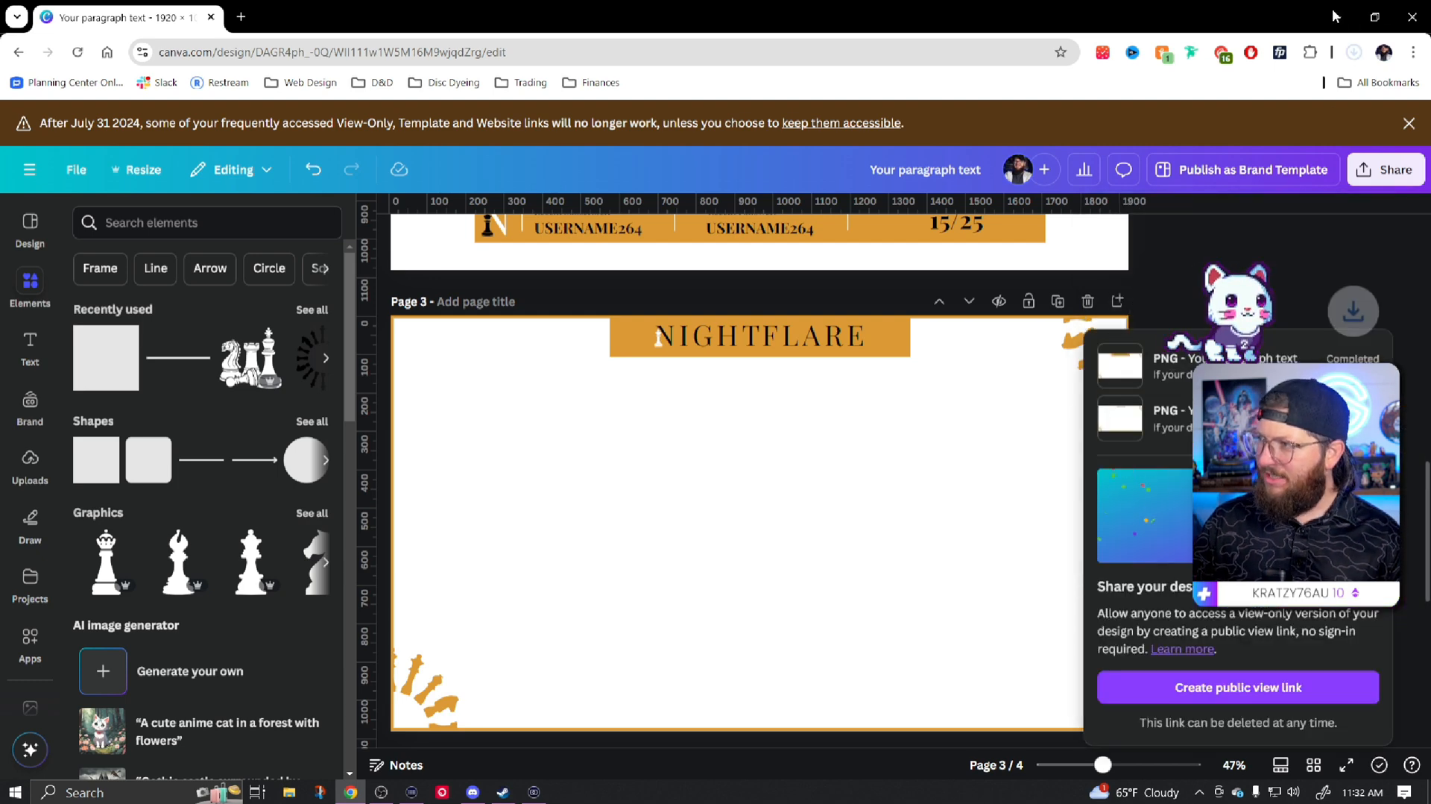
left_click(82, 792)
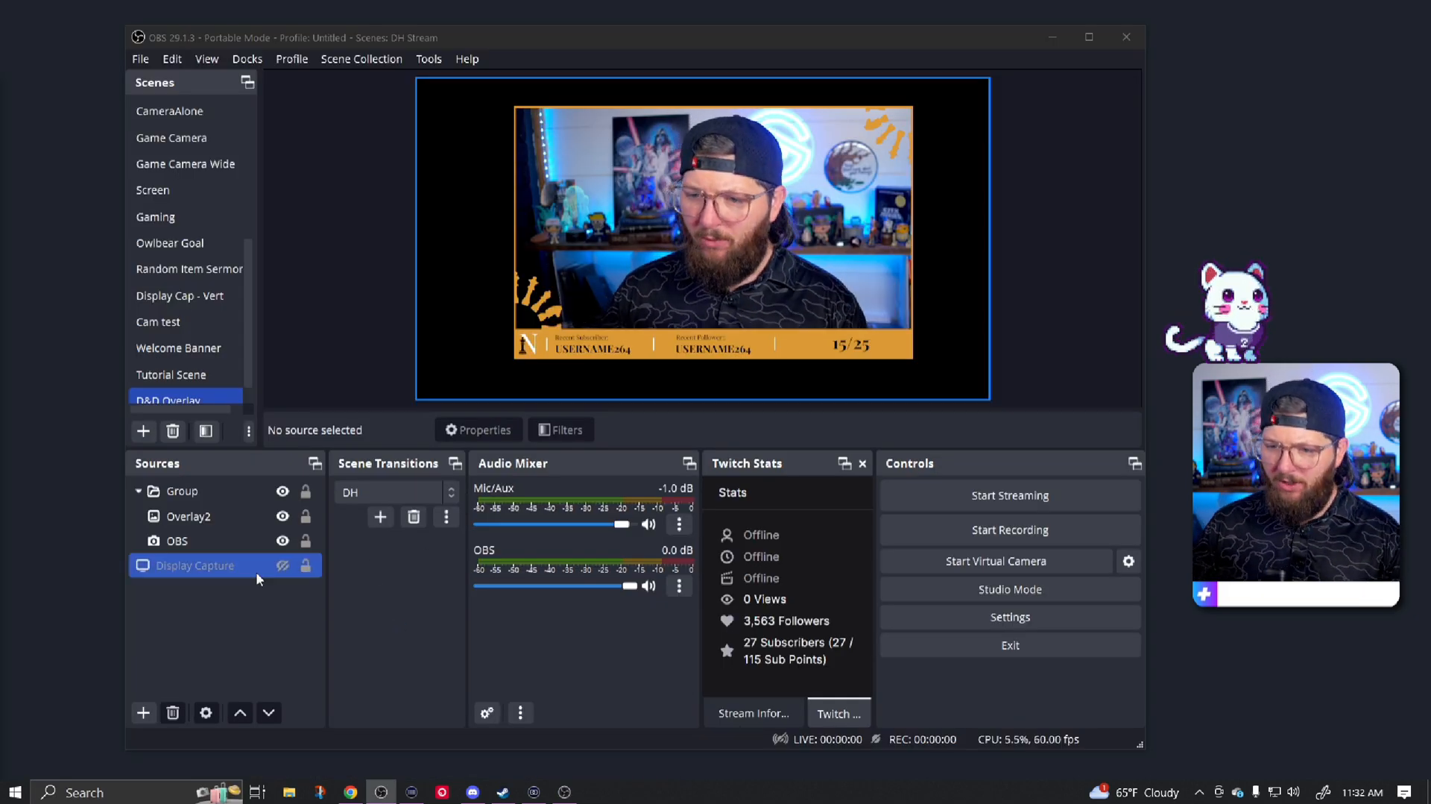
Delete the old overlay Group and stretch the camera source to fill the canvas
left_click(175, 540)
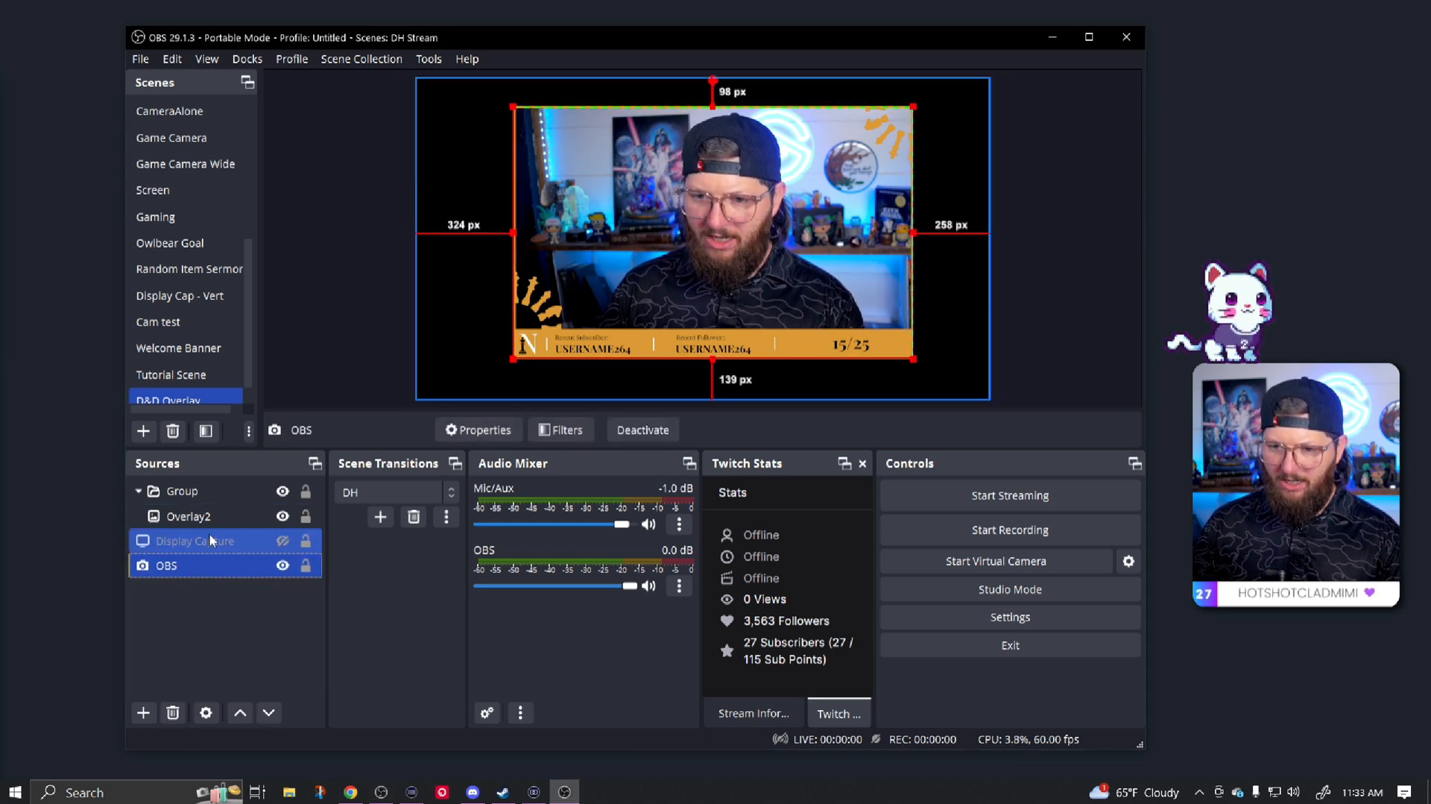
left_click(182, 490)
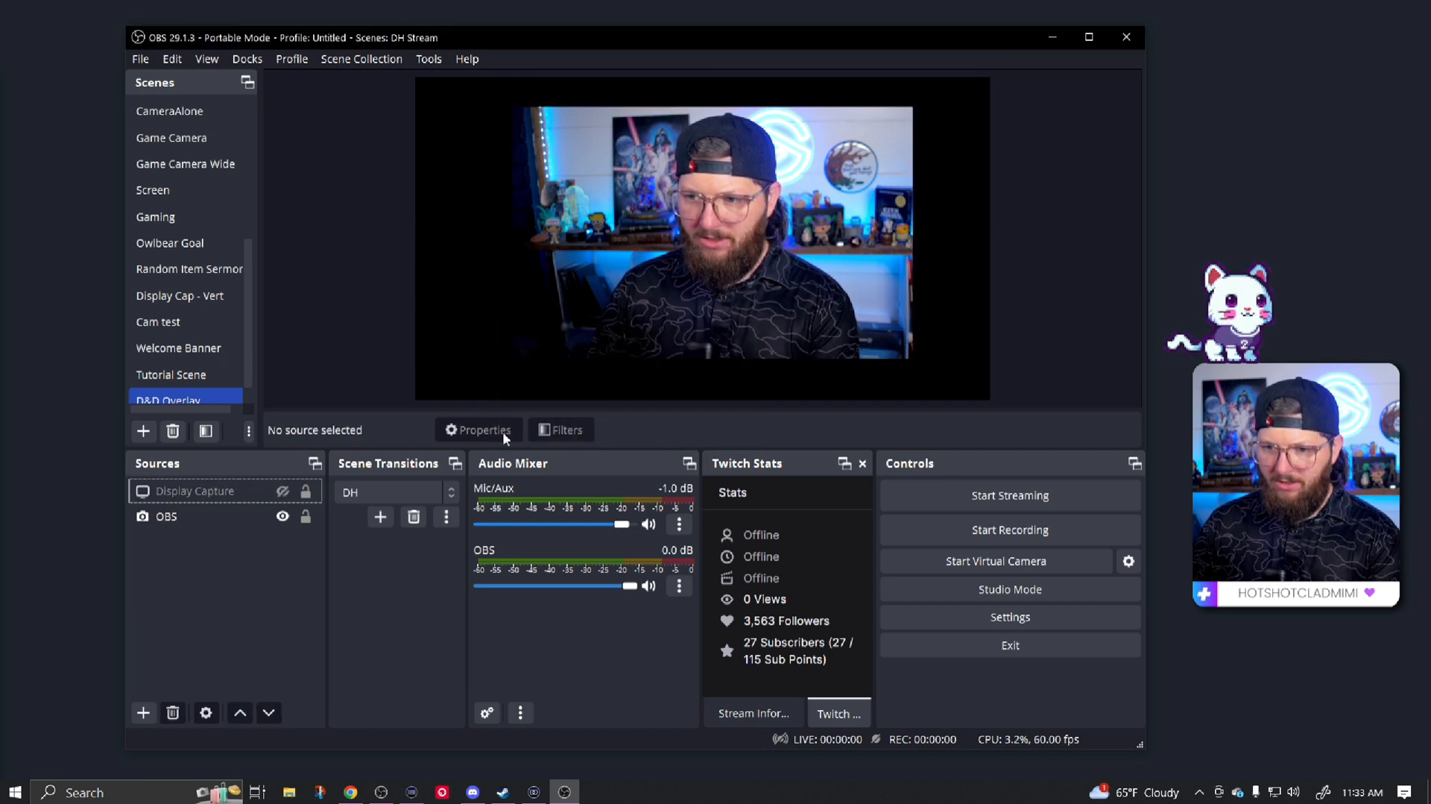
left_click(167, 516)
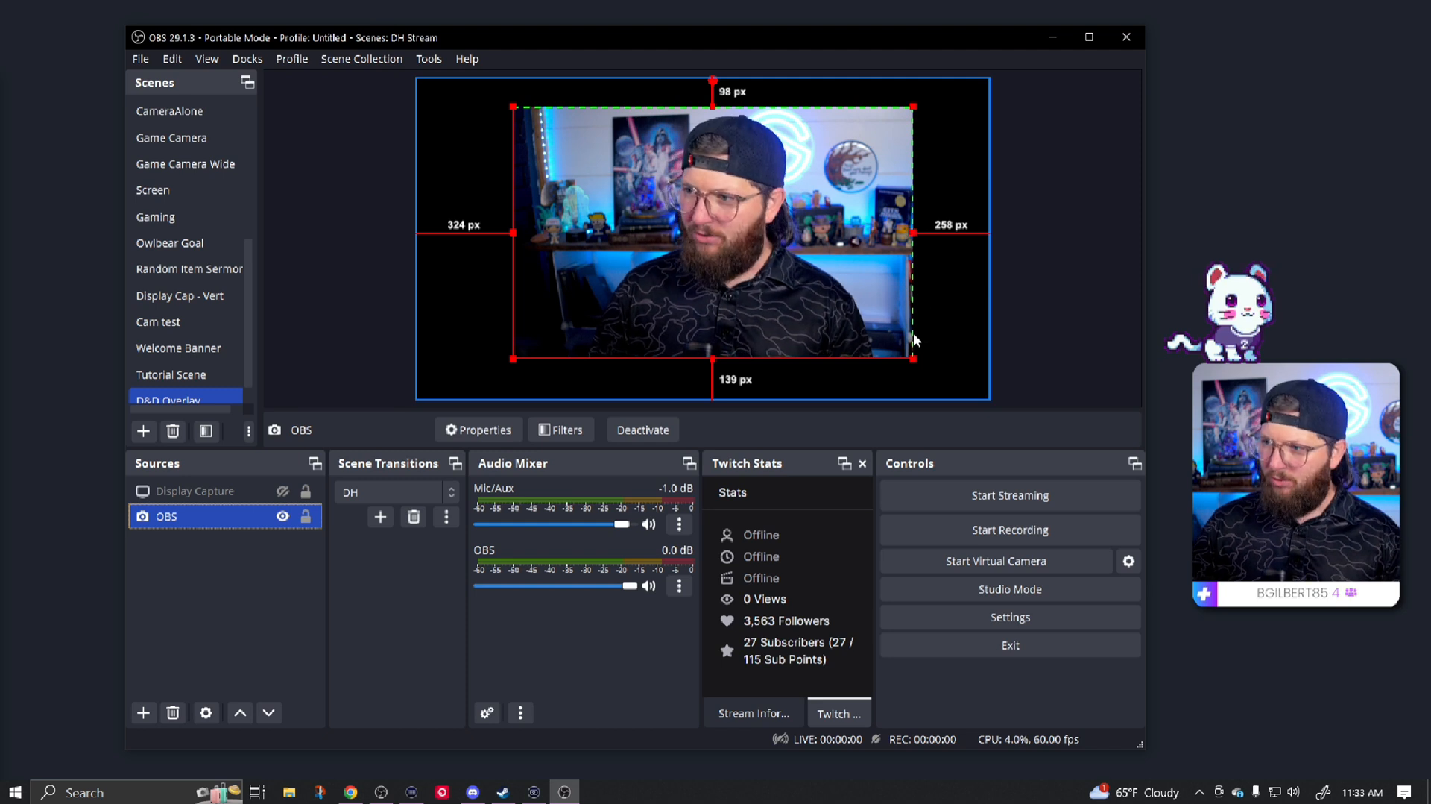
left_click_drag(913, 233, 815, 274)
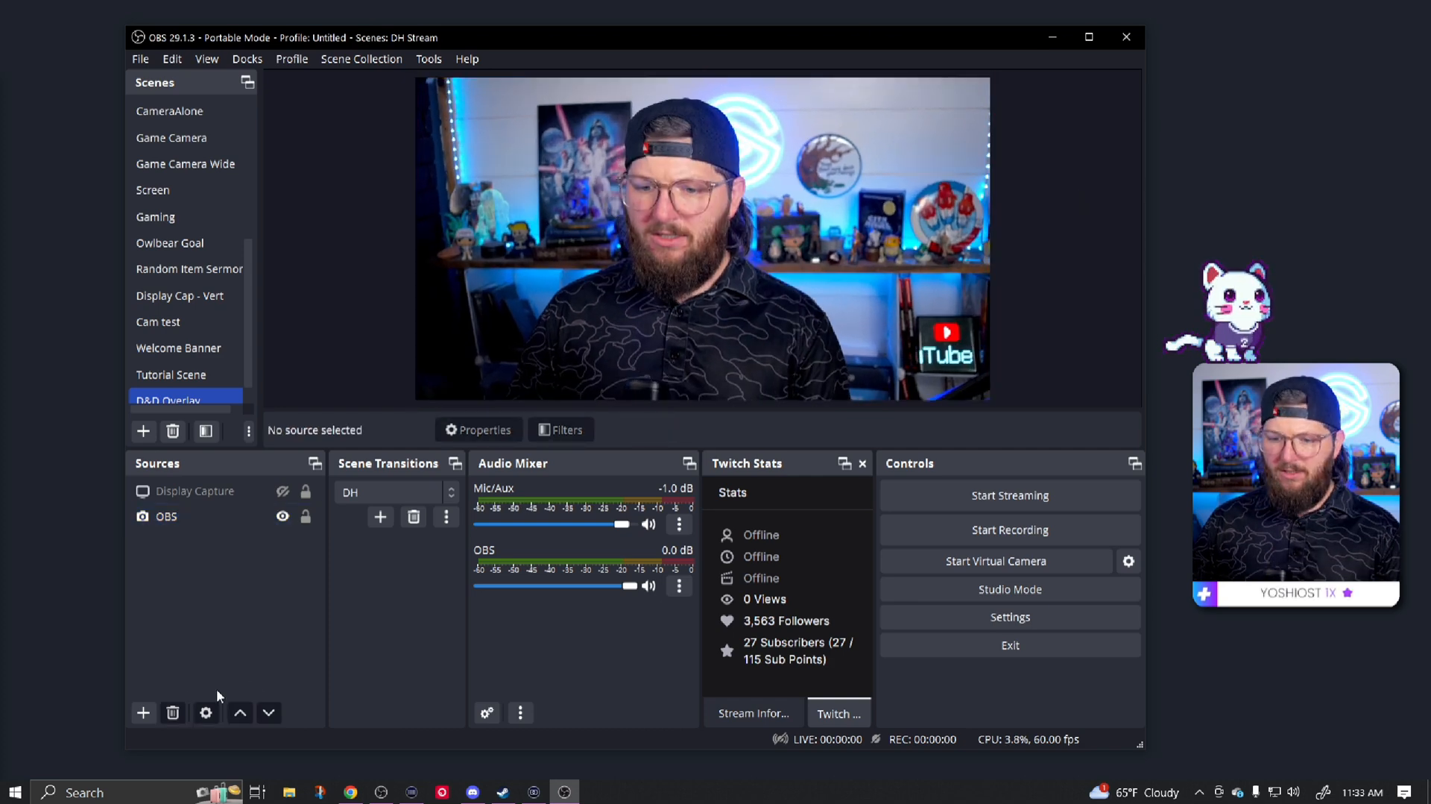
Add an Image source to the scene and browse for its picture file
left_click(144, 712)
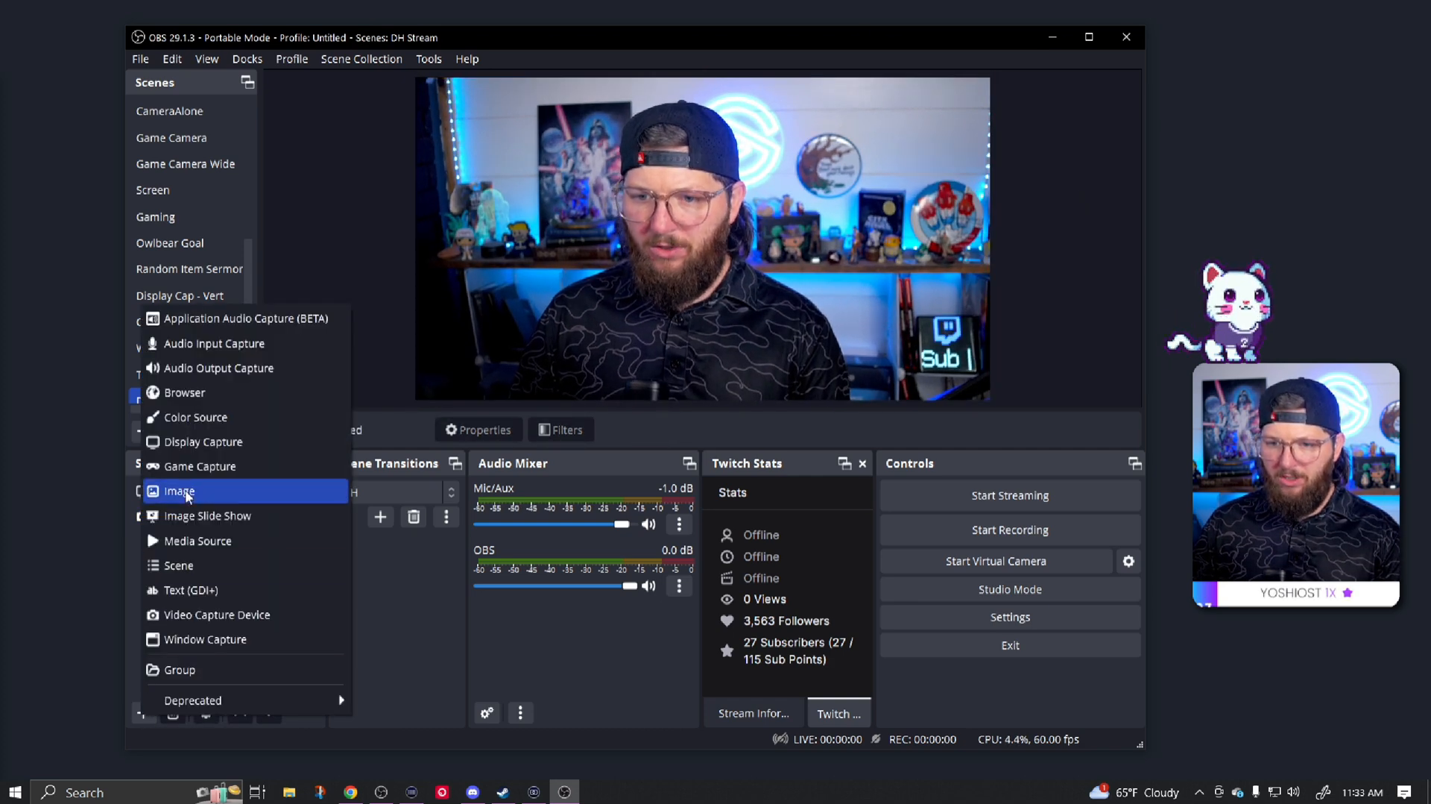
left_click(179, 492)
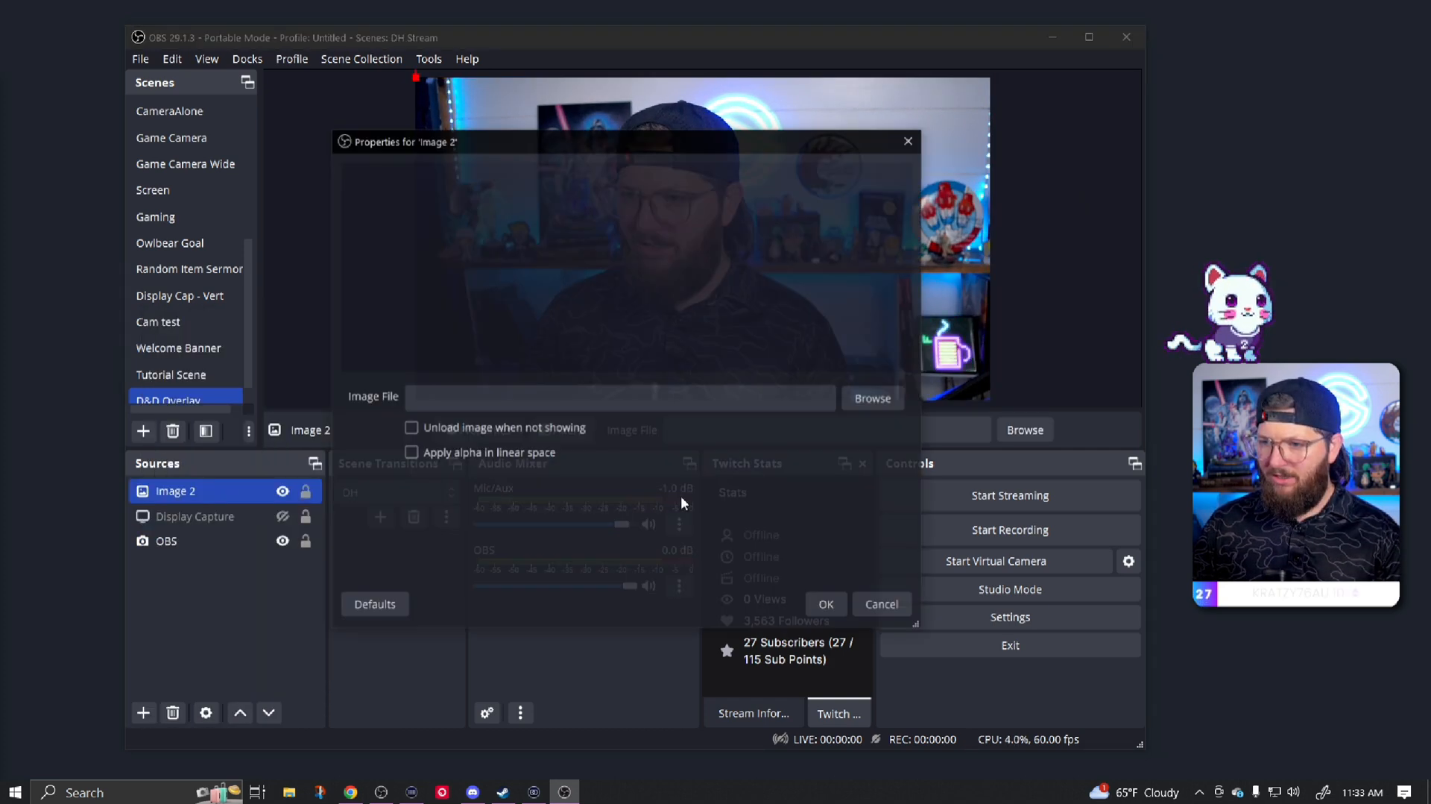
left_click(870, 397)
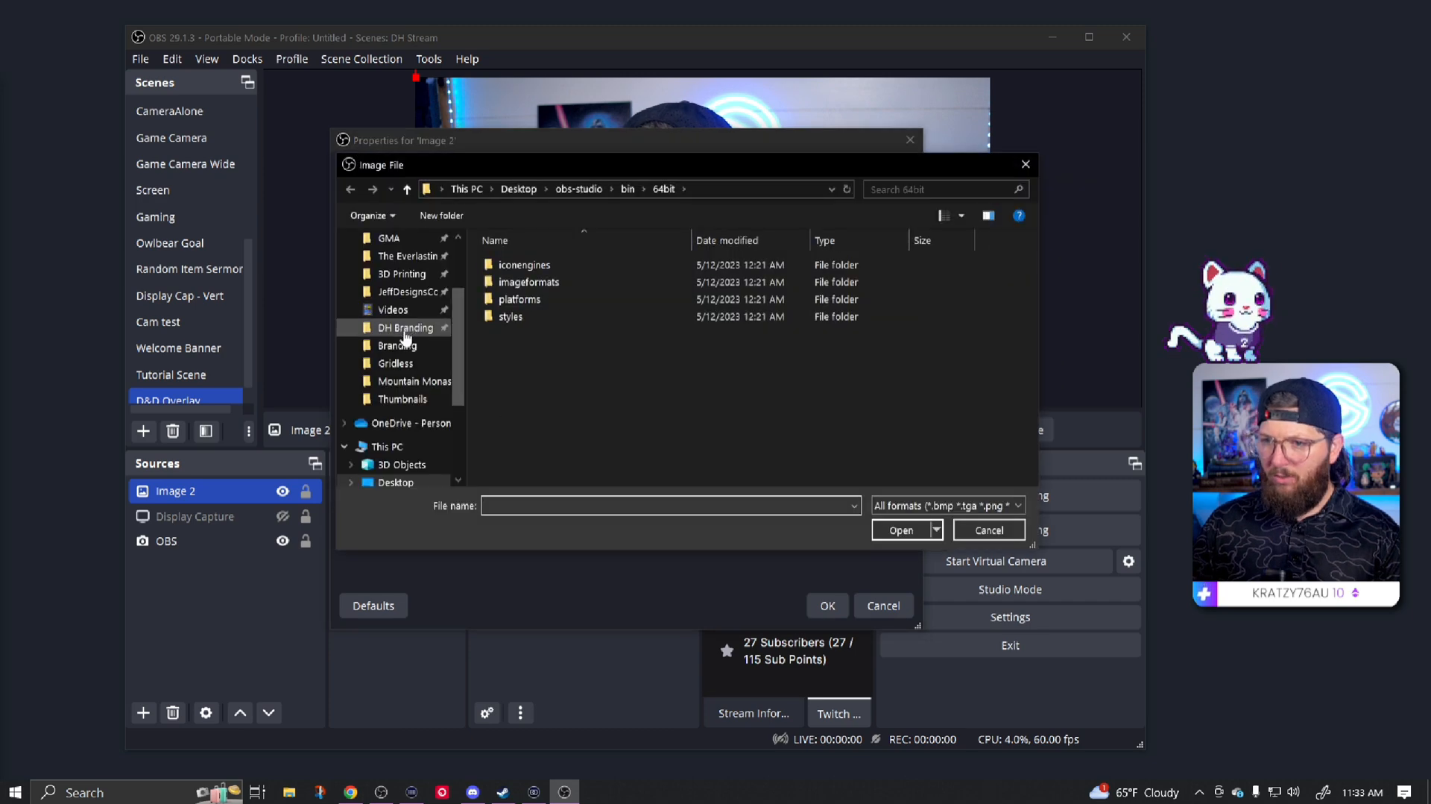